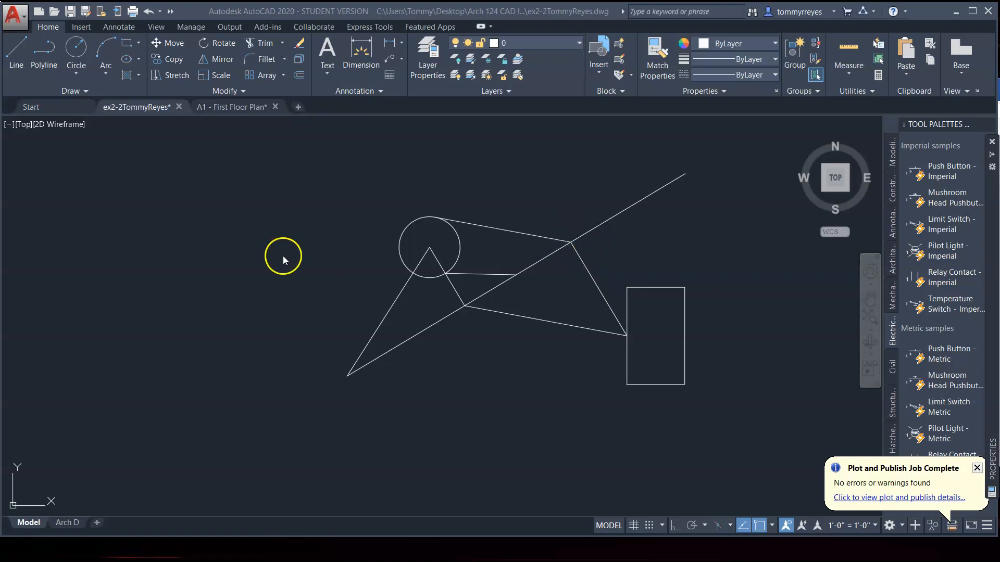
{"action": "mouse_move", "coordinate": [350, 285]}
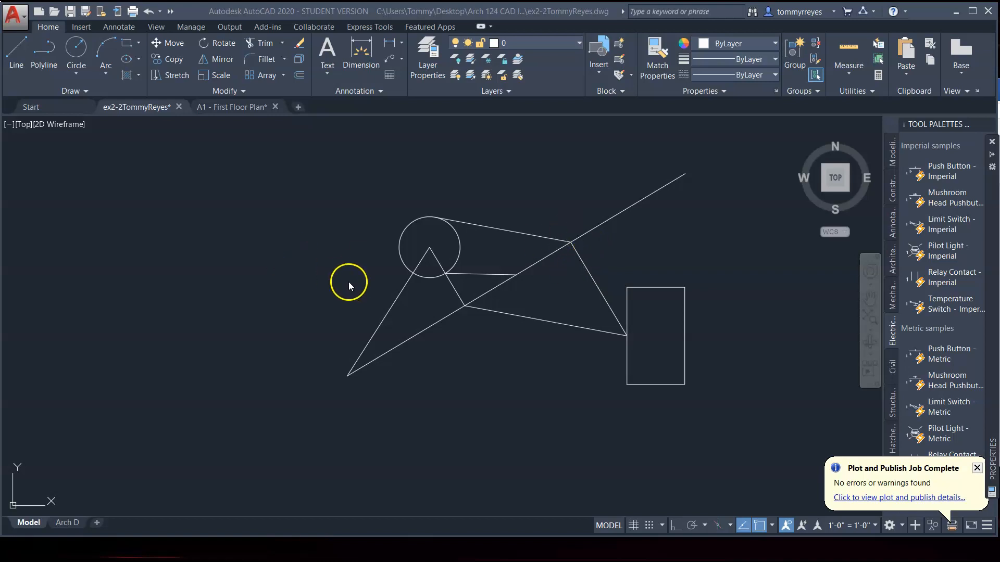
{"action": "mouse_move", "coordinate": [479, 358]}
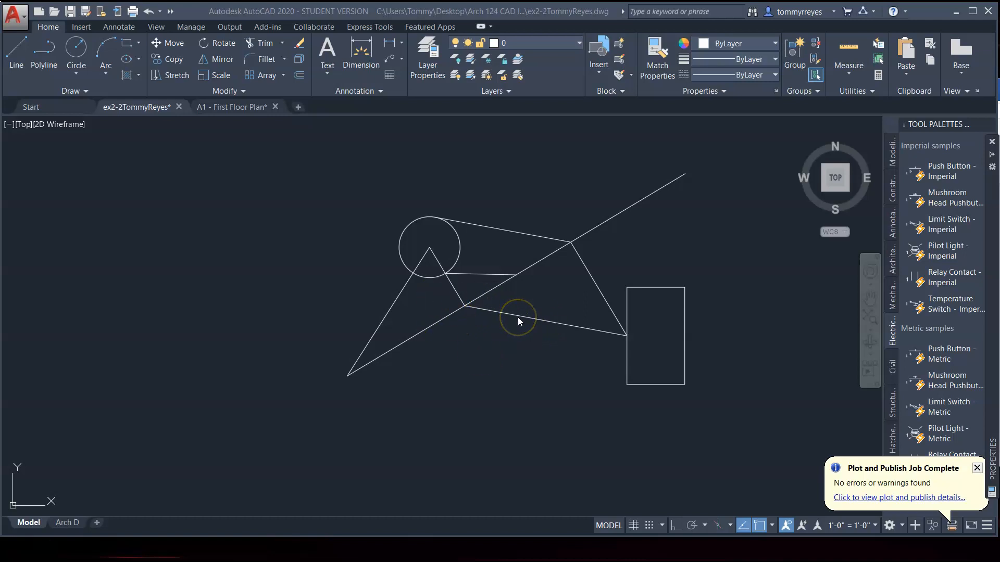
{"action": "mouse_move", "coordinate": [515, 323]}
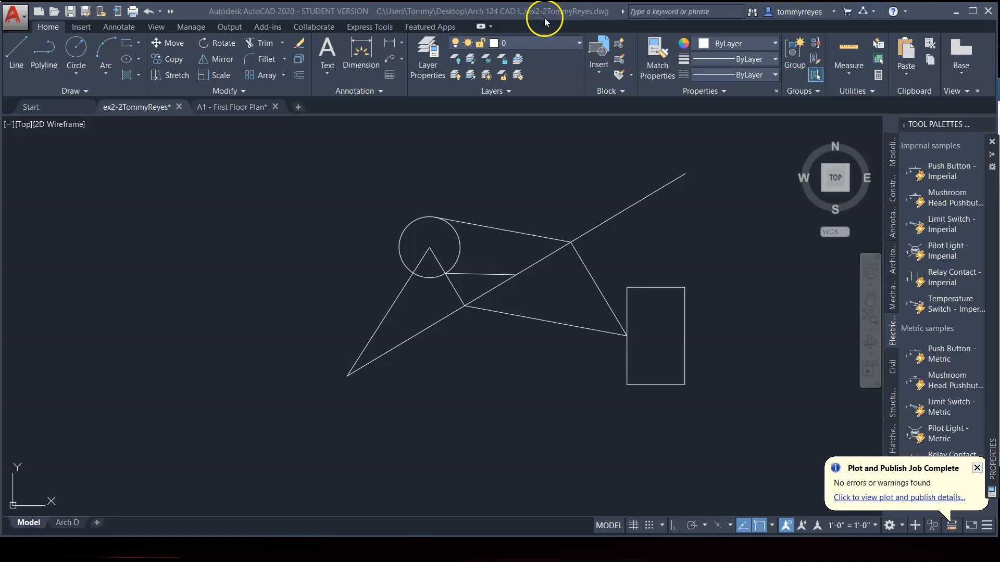
{"action": "mouse_move", "coordinate": [535, 22]}
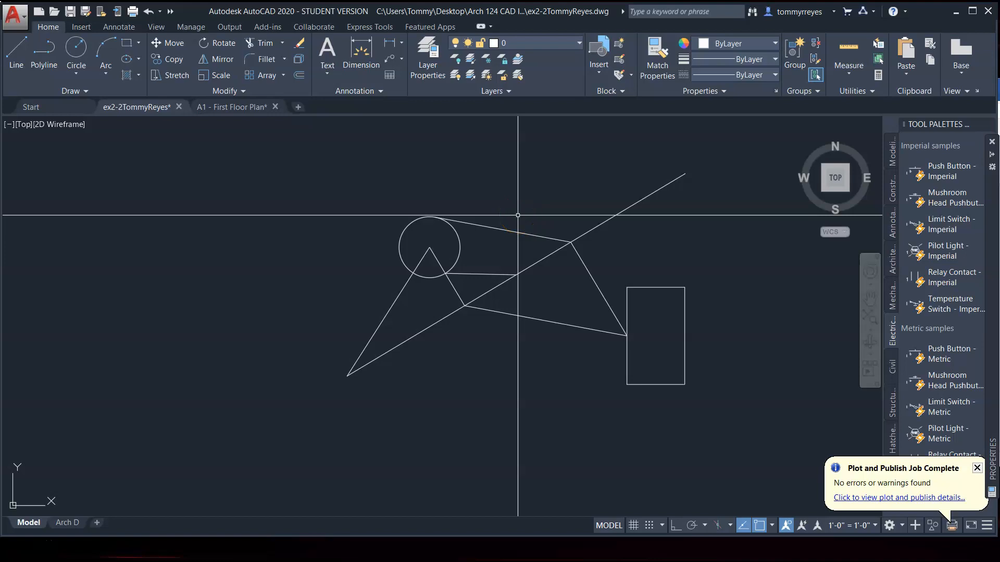
{"action": "mouse_move", "coordinate": [517, 244]}
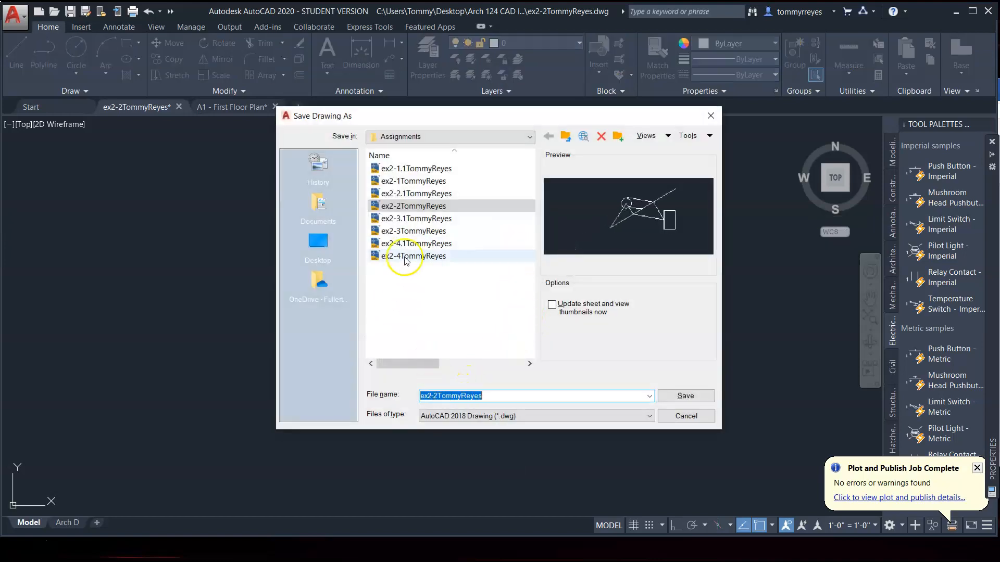
- Save the drawing as ex2-3TommyReyes, overwriting the existing ex2-3 file in Assignments
{"action": "left_click", "coordinate": [685, 396]}
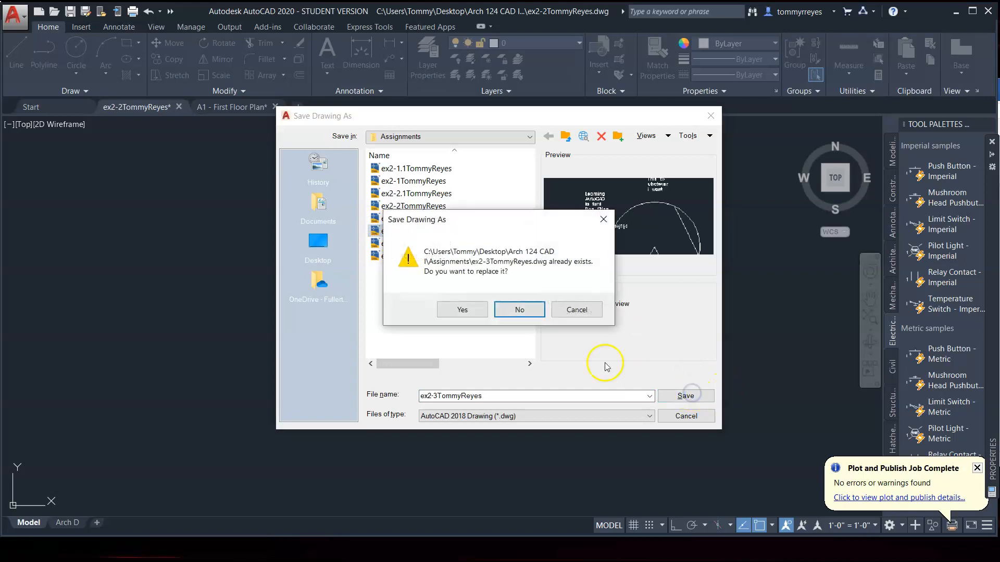
{"action": "left_click", "coordinate": [462, 309]}
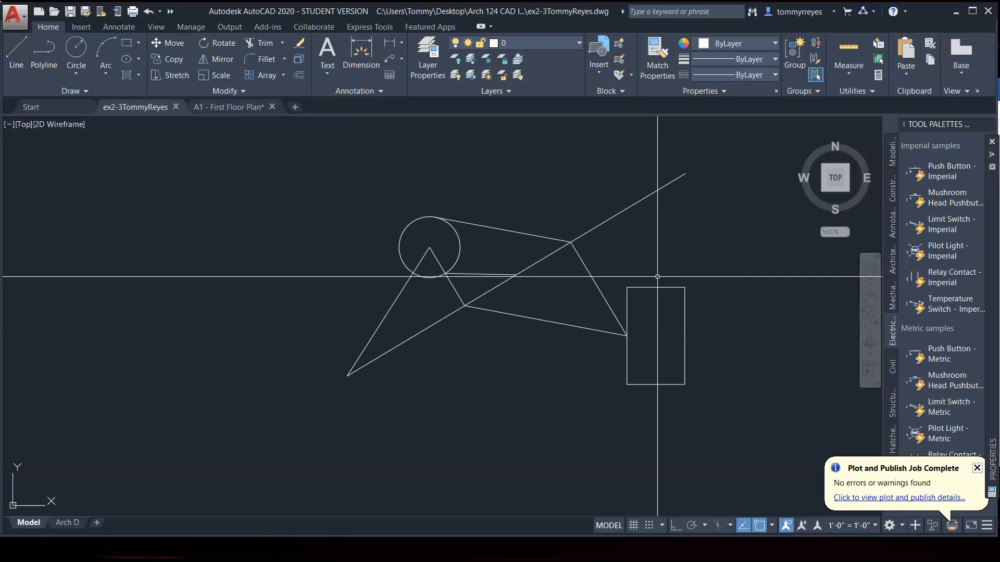
{"action": "mouse_move", "coordinate": [650, 277]}
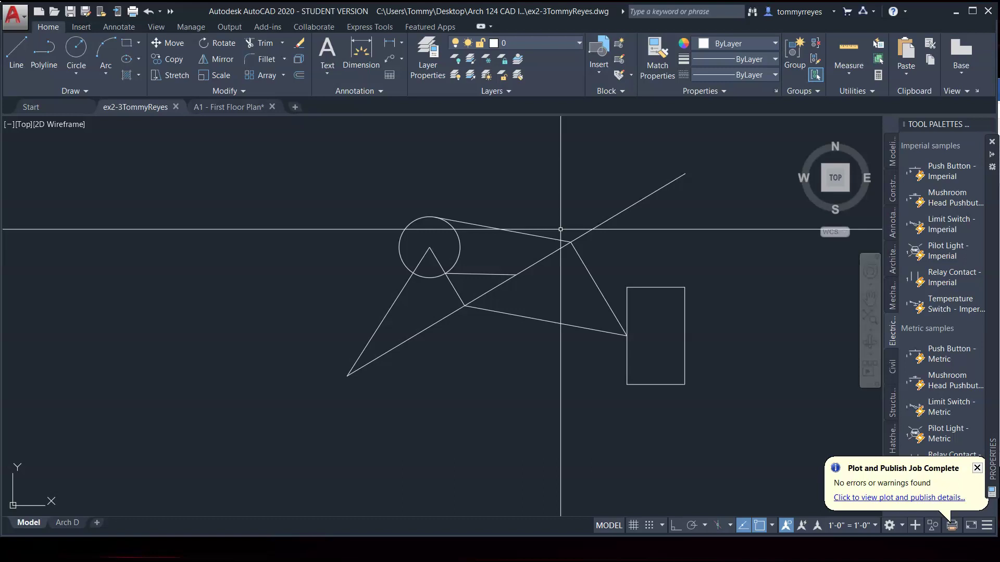
- Erase unwanted geometry and draw a line from the circle's upper edge to the triangle
{"action": "type", "text": "E"}
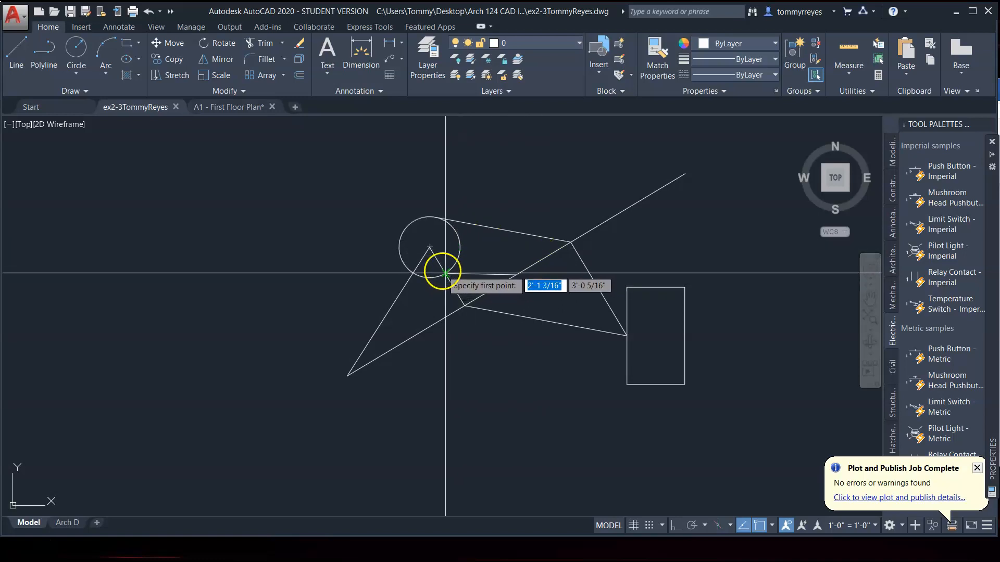
{"action": "left_click", "coordinate": [443, 272]}
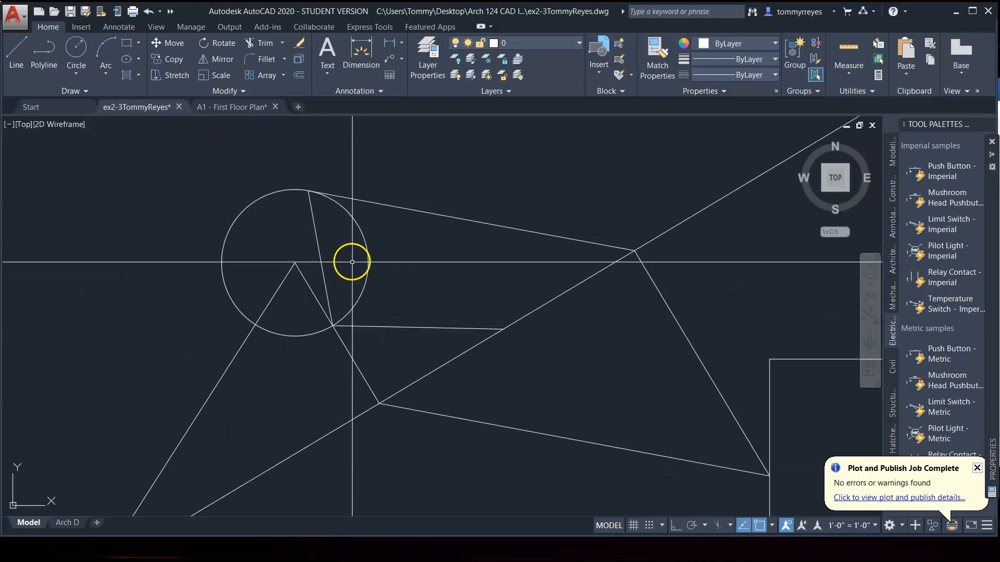
{"action": "type", "text": "e"}
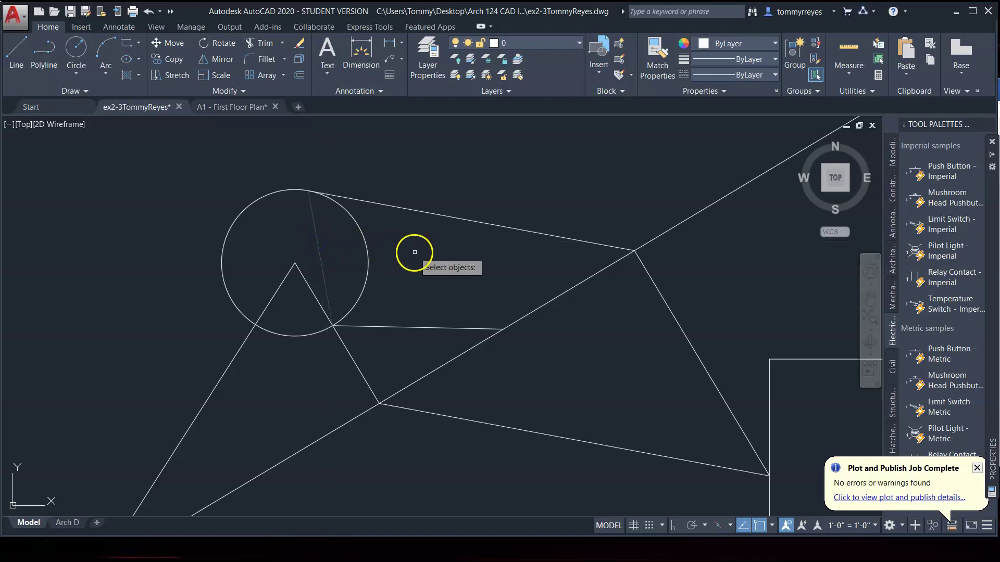
{"action": "mouse_move", "coordinate": [532, 309]}
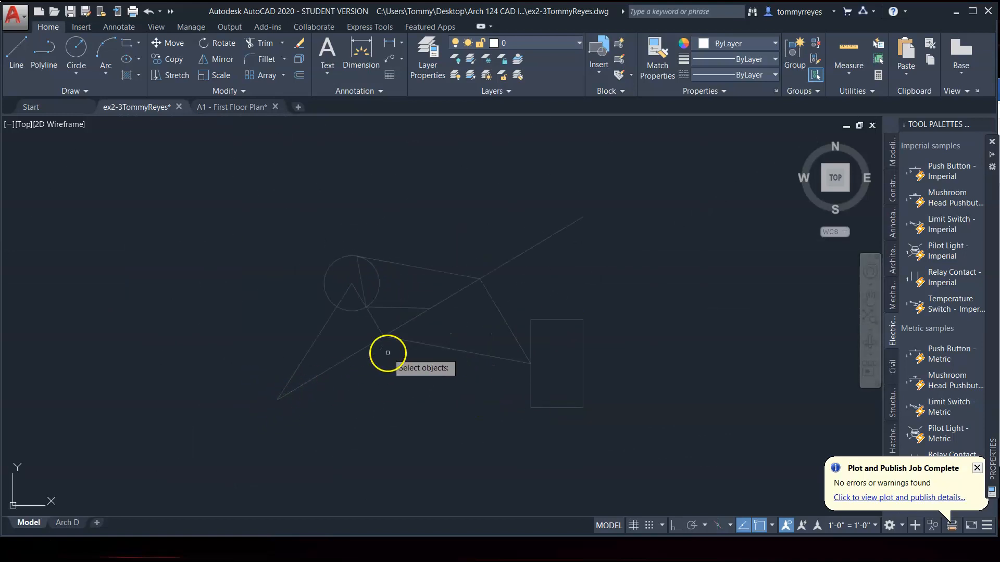
{"action": "mouse_move", "coordinate": [513, 299]}
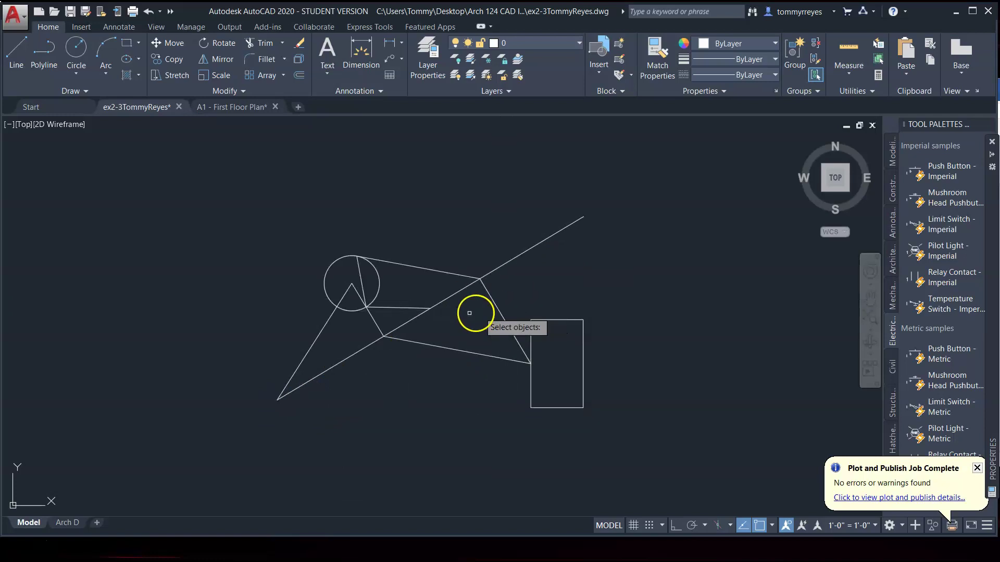
{"action": "mouse_move", "coordinate": [362, 281]}
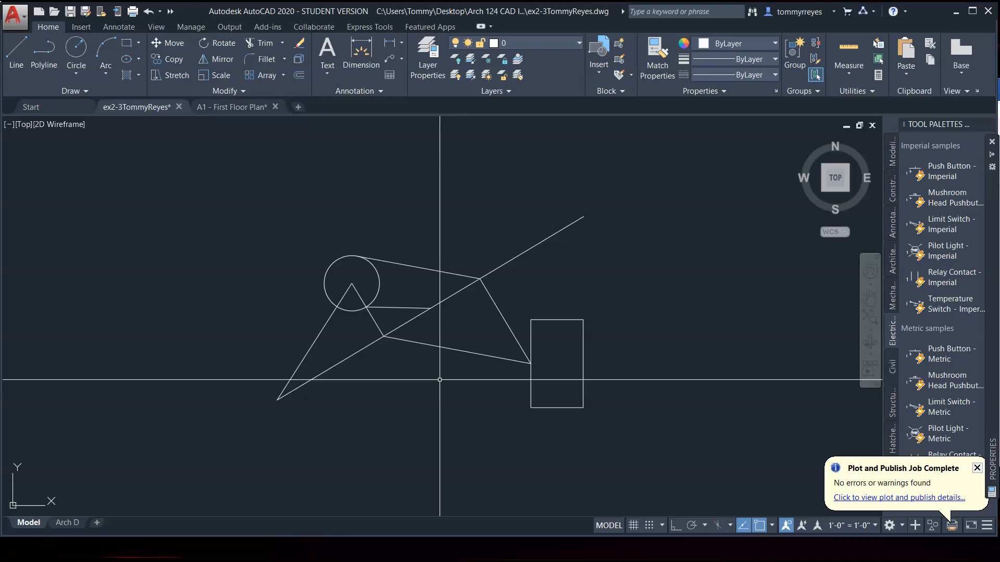
{"action": "mouse_move", "coordinate": [455, 372]}
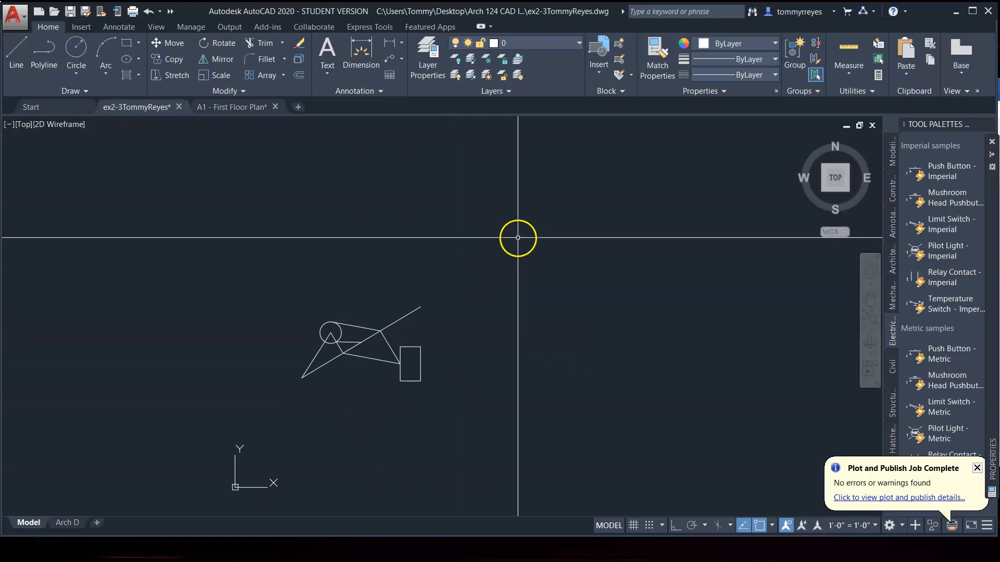
{"action": "mouse_move", "coordinate": [556, 199]}
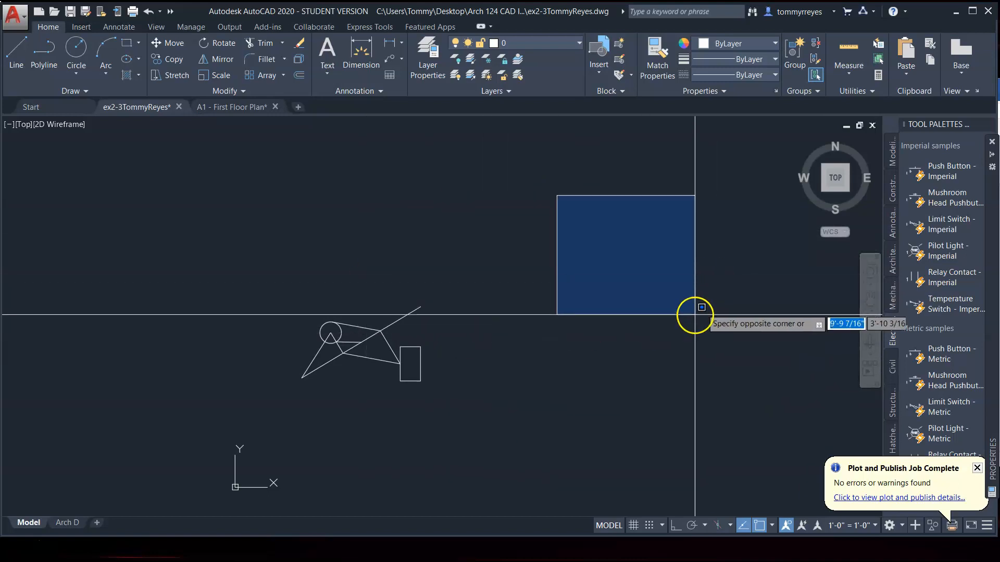
{"action": "mouse_move", "coordinate": [793, 403]}
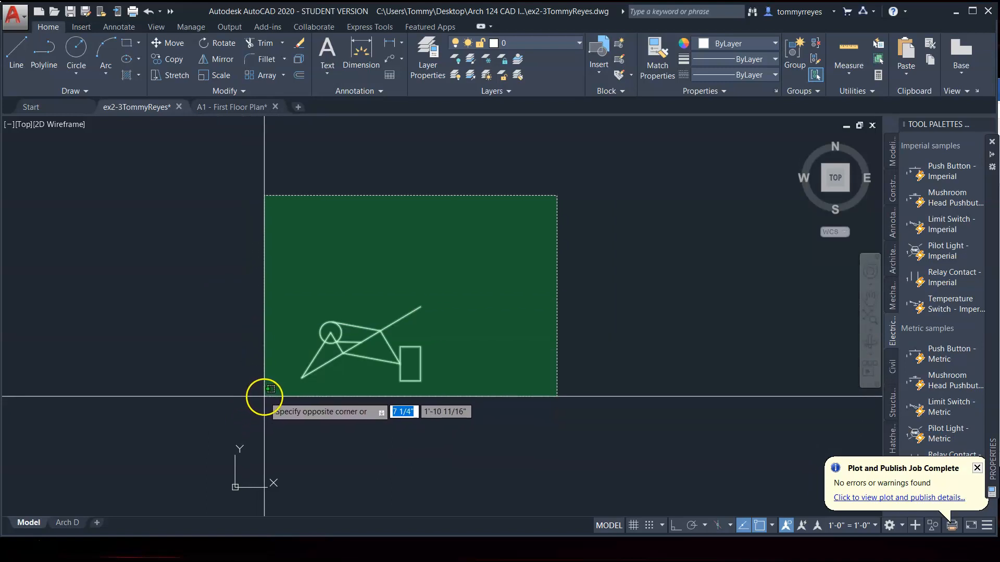
{"action": "mouse_move", "coordinate": [445, 415]}
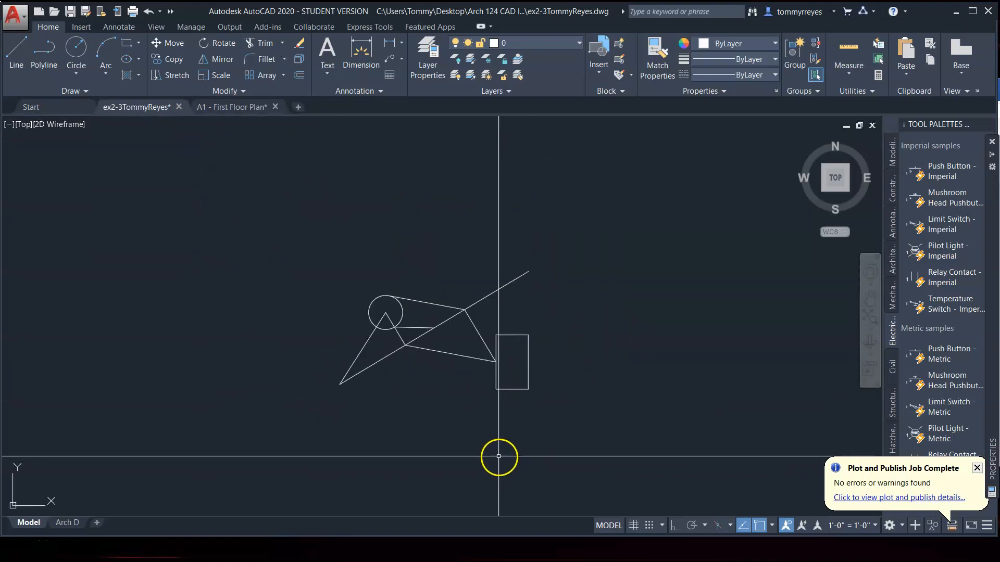
{"action": "left_click_drag", "start_coordinate": [499, 457], "coordinate": [637, 425]}
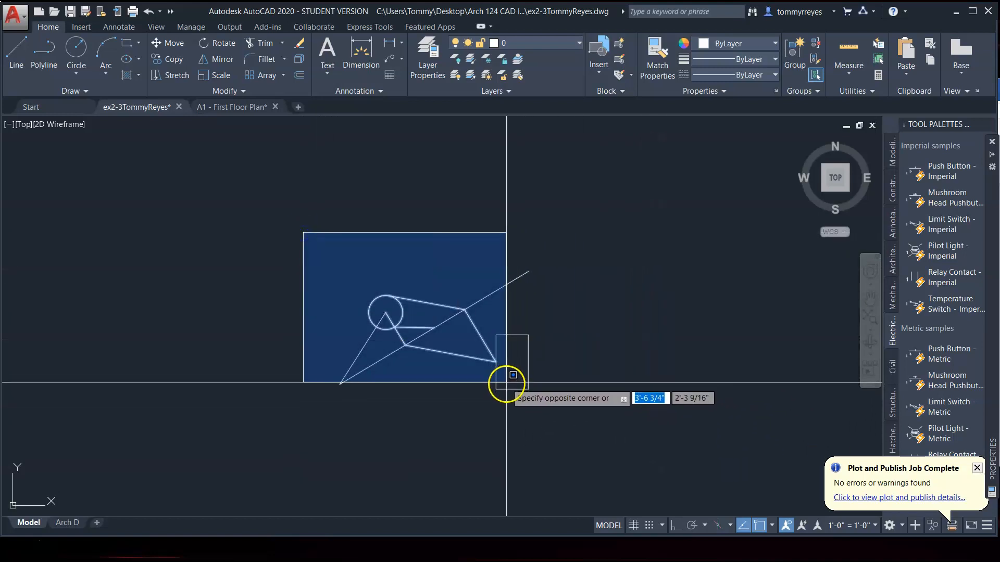
{"action": "left_click", "coordinate": [507, 376]}
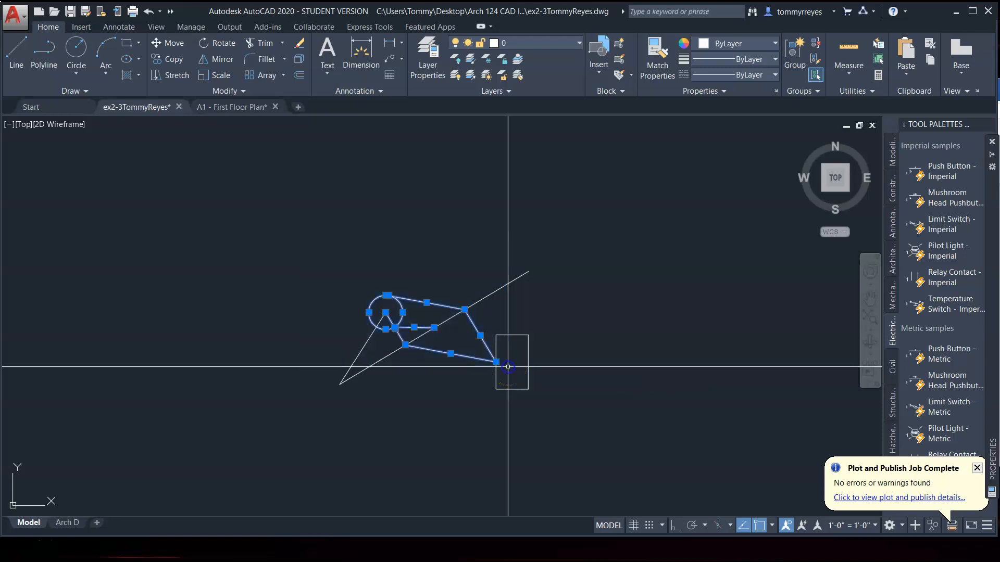
{"action": "mouse_move", "coordinate": [476, 369]}
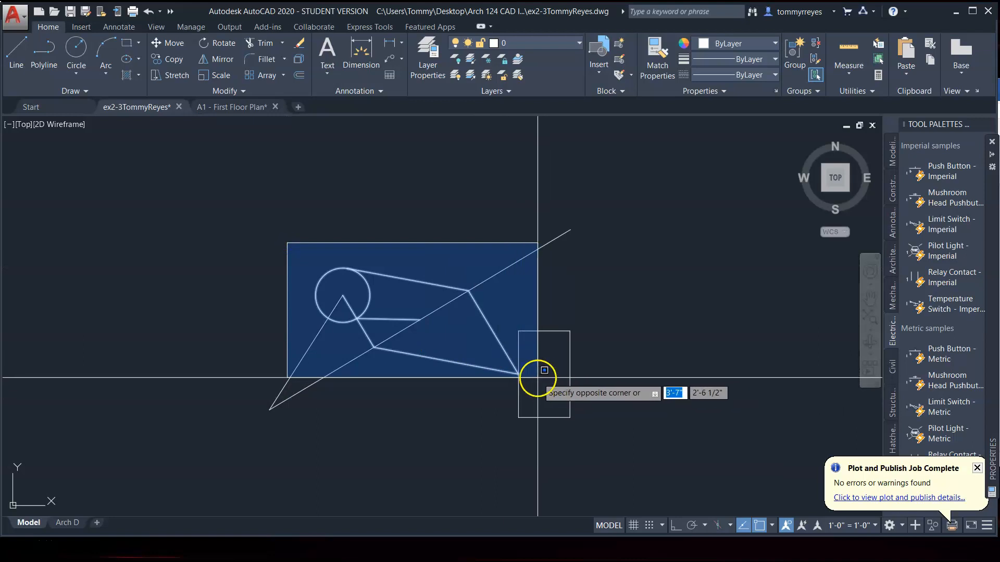
{"action": "left_click", "coordinate": [536, 372]}
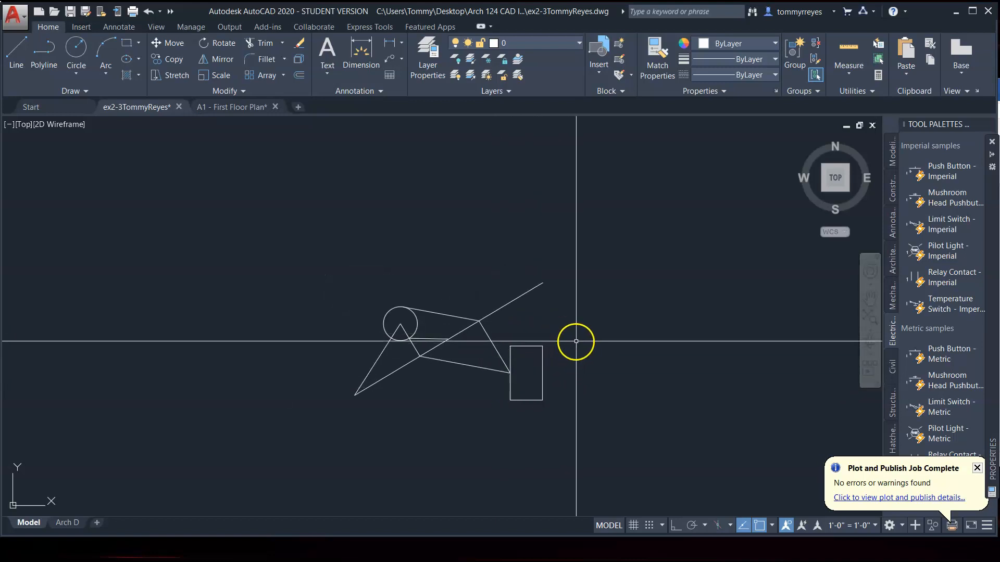
{"action": "left_click", "coordinate": [526, 373]}
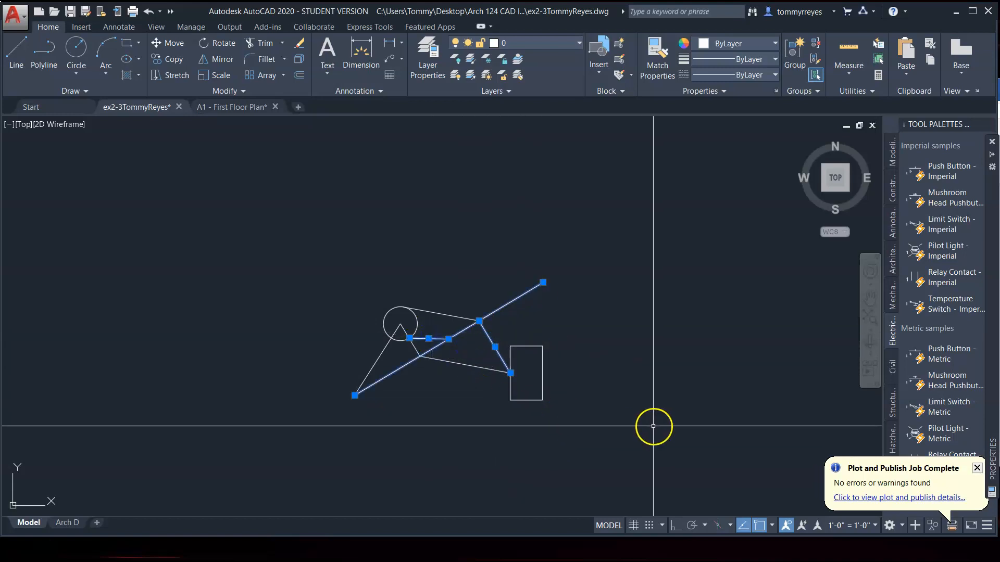
{"action": "mouse_move", "coordinate": [467, 345]}
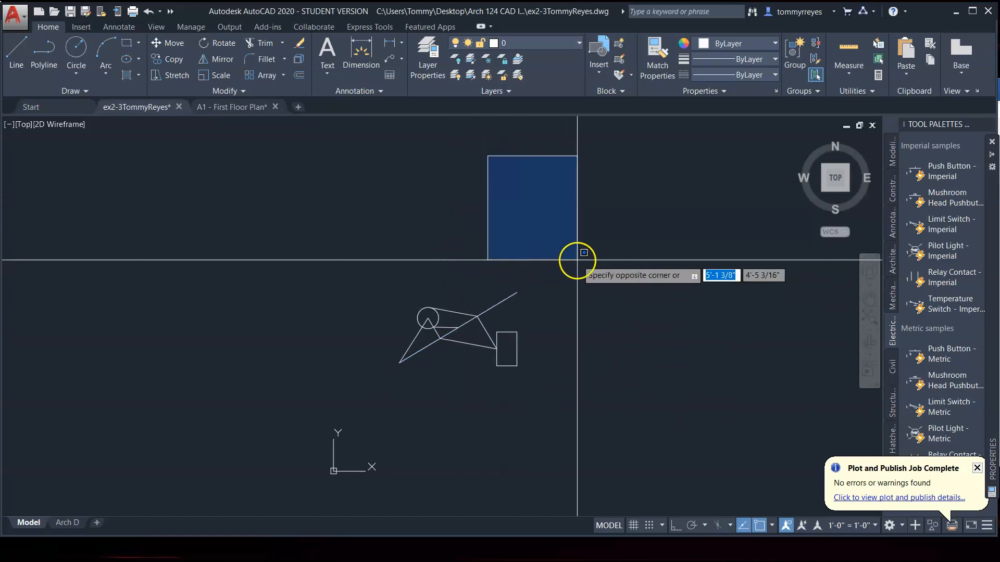
{"action": "mouse_move", "coordinate": [647, 269]}
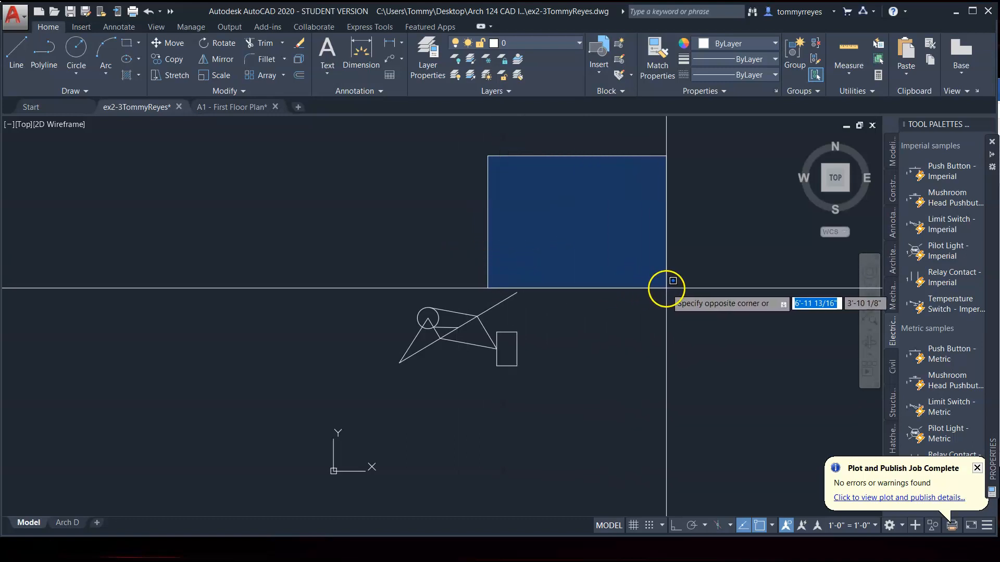
{"action": "mouse_move", "coordinate": [513, 285]}
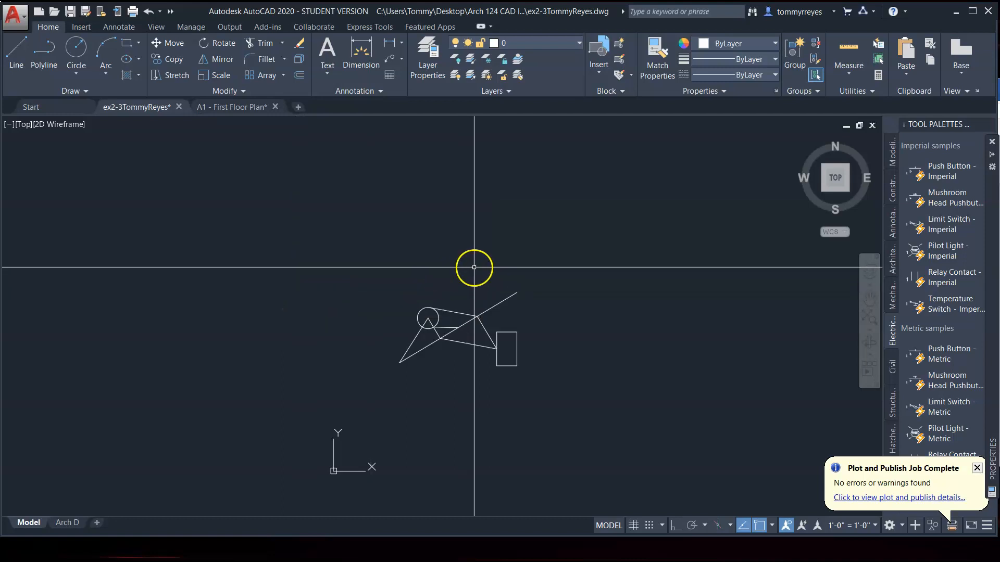
{"action": "mouse_move", "coordinate": [568, 298]}
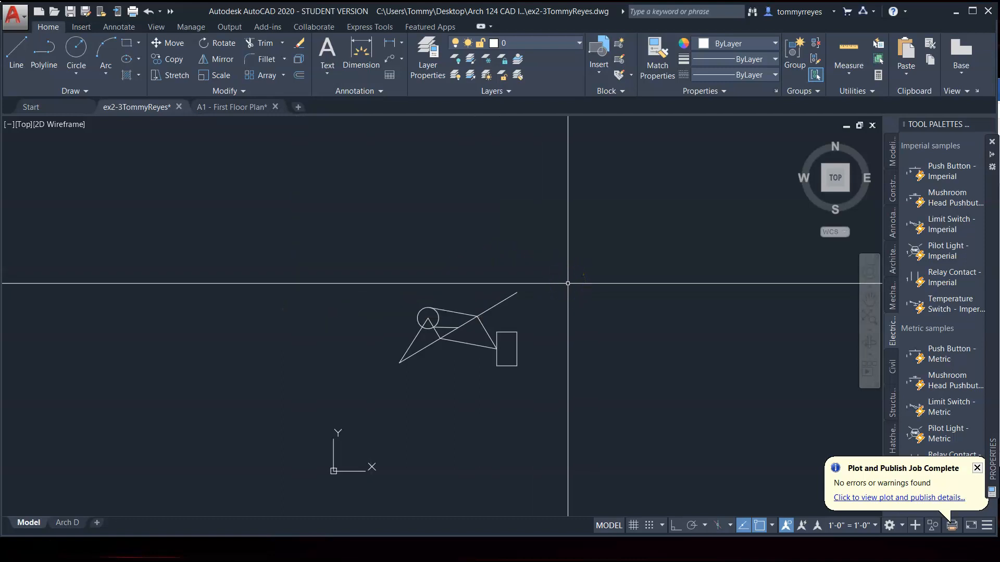
{"action": "mouse_move", "coordinate": [596, 205]}
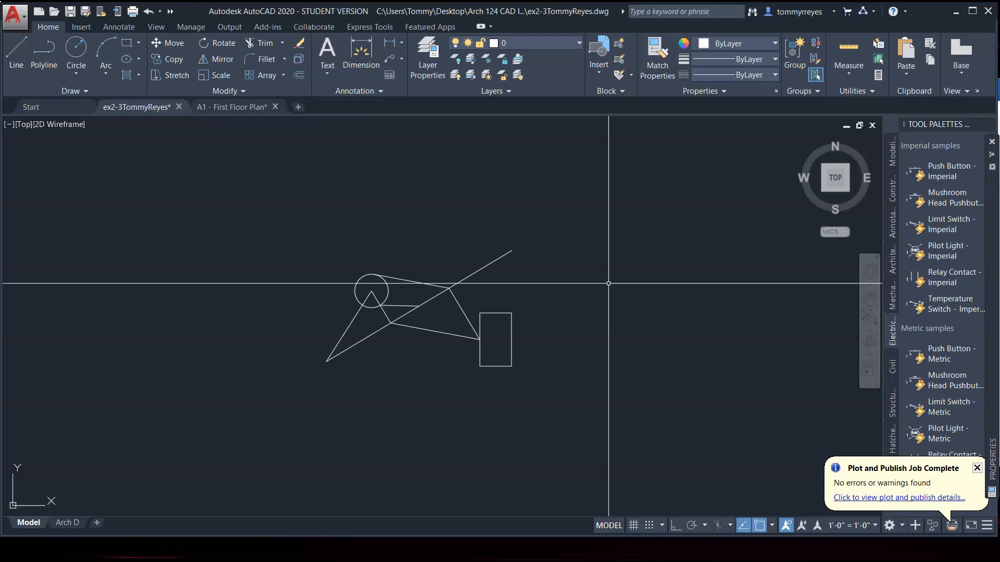
- Start the COPY command to duplicate the circle
{"action": "type", "text": "c"}
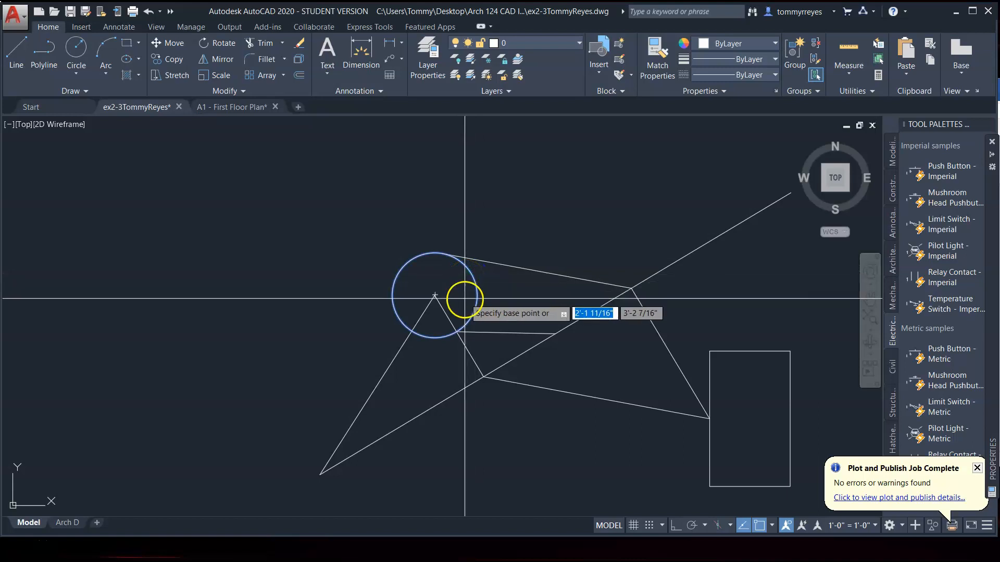
{"action": "mouse_move", "coordinate": [476, 295]}
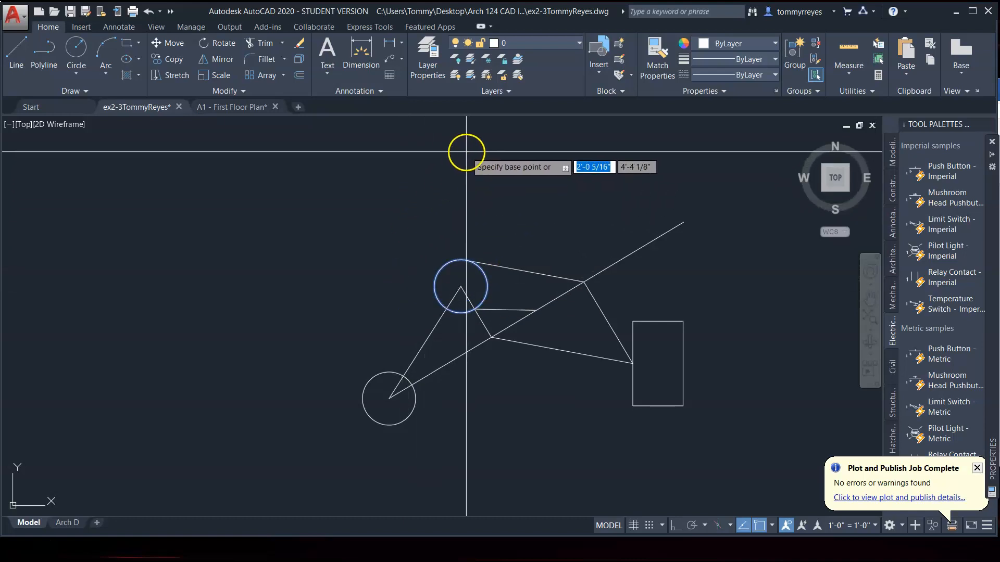
{"action": "mouse_move", "coordinate": [709, 147]}
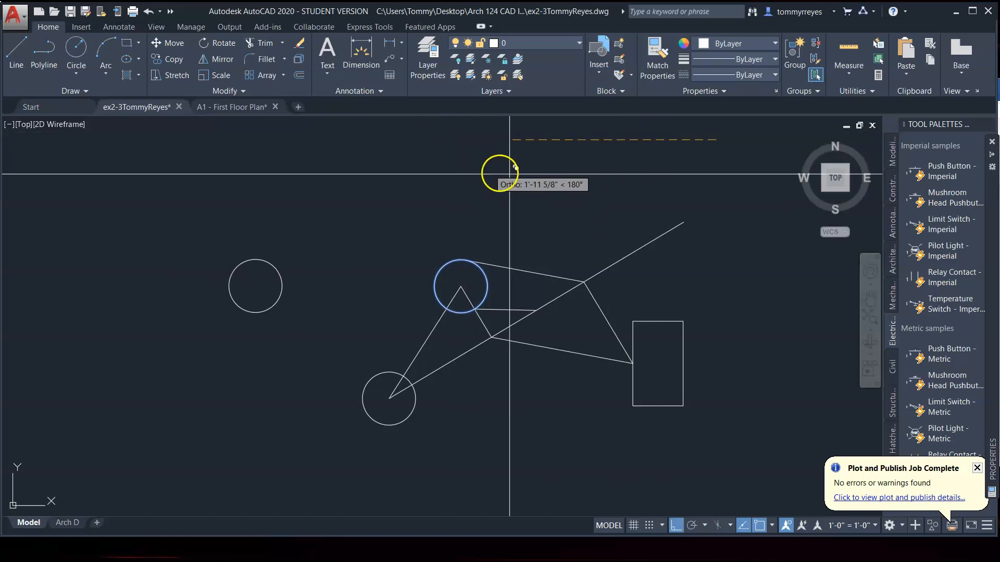
{"action": "mouse_move", "coordinate": [613, 181]}
{"action": "type", "text": "4'3"}
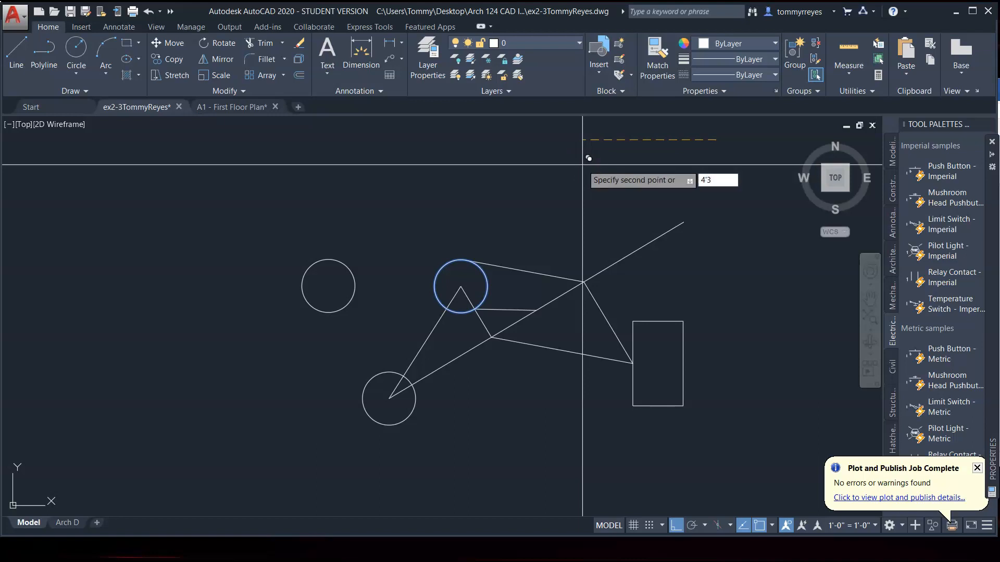
{"action": "mouse_move", "coordinate": [582, 172]}
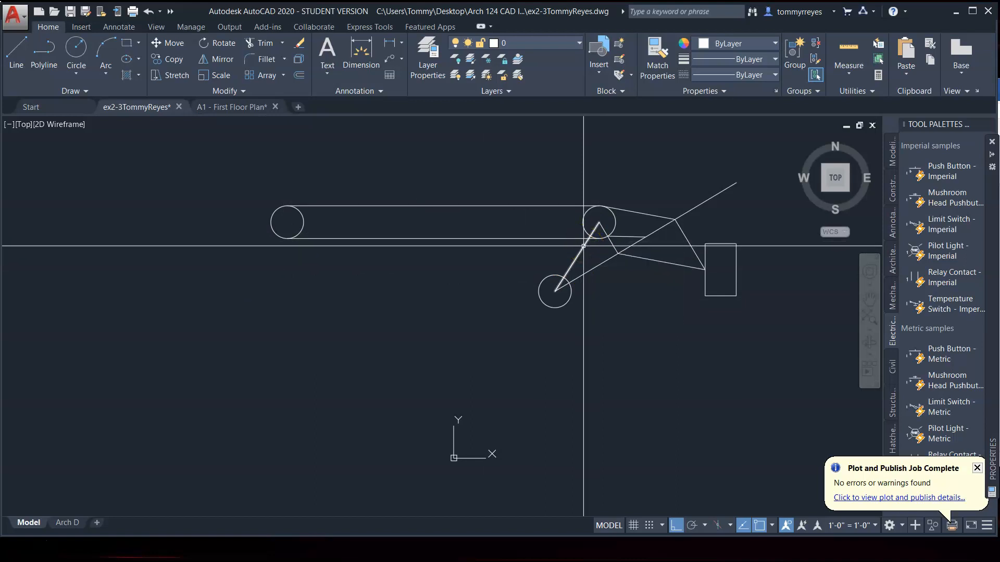
{"action": "mouse_move", "coordinate": [584, 247]}
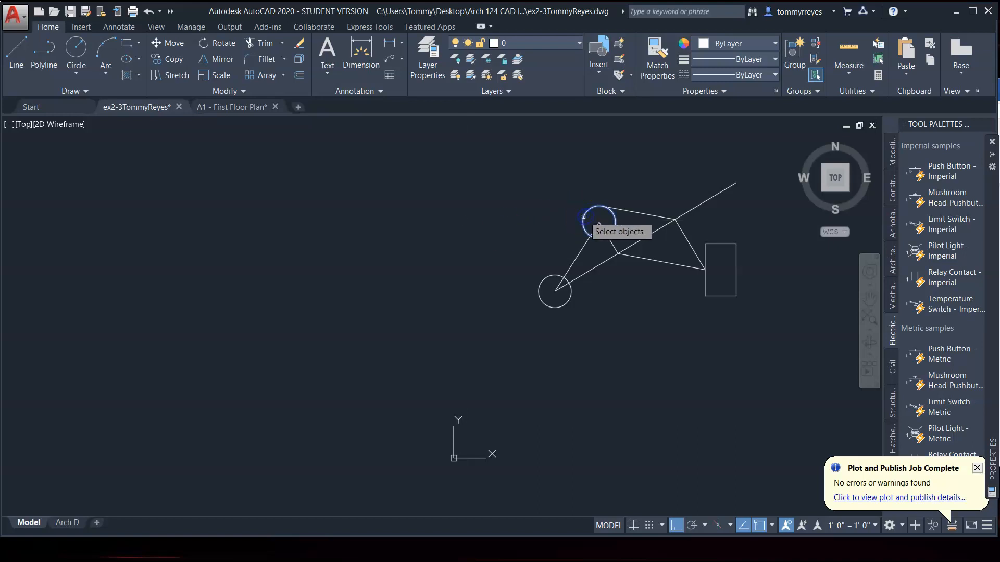
- Copy the upper circle from its center into a row of circles along the baseline
{"action": "left_click", "coordinate": [583, 222]}
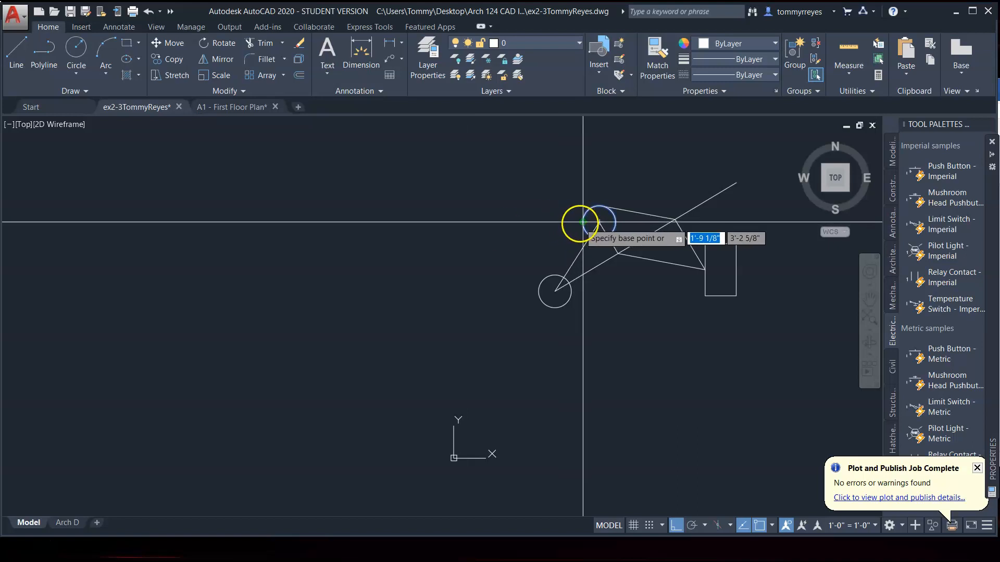
{"action": "left_click", "coordinate": [580, 223]}
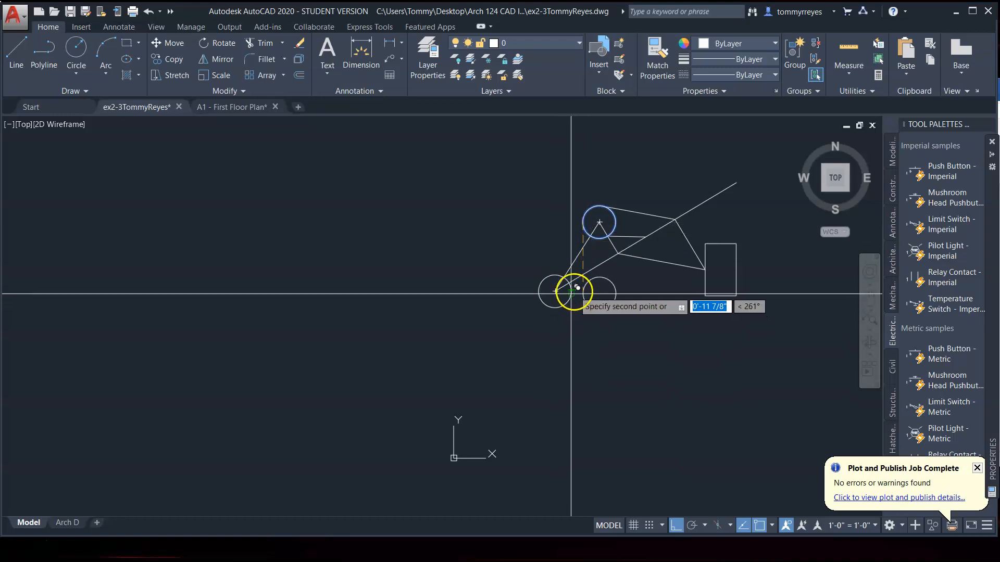
{"action": "mouse_move", "coordinate": [634, 310]}
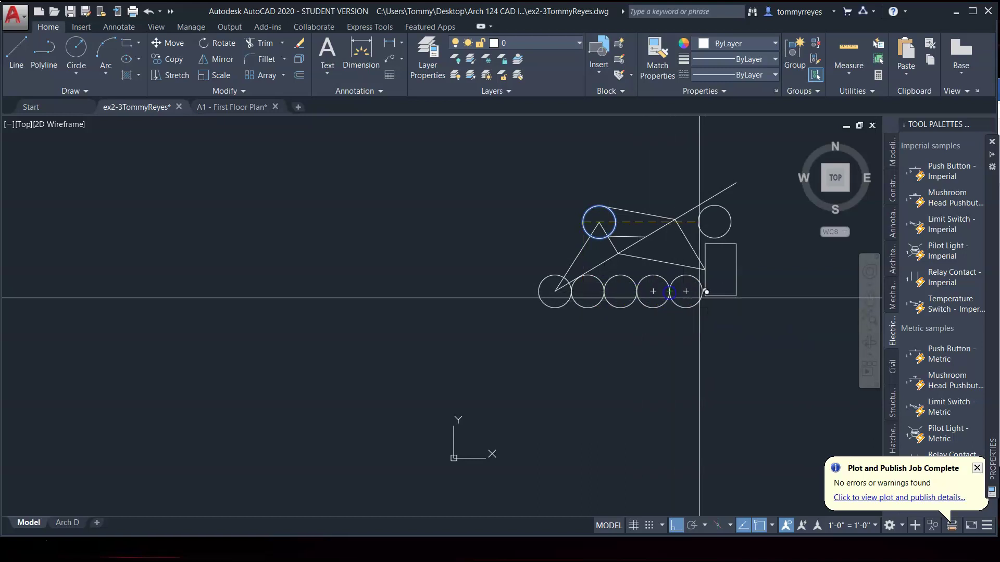
{"action": "left_click", "coordinate": [700, 293]}
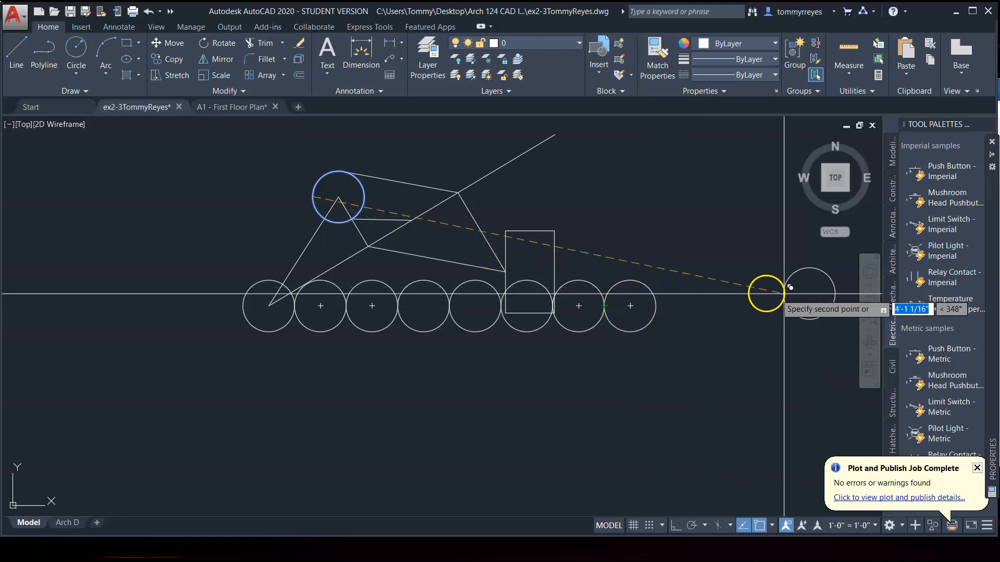
{"action": "mouse_move", "coordinate": [706, 330]}
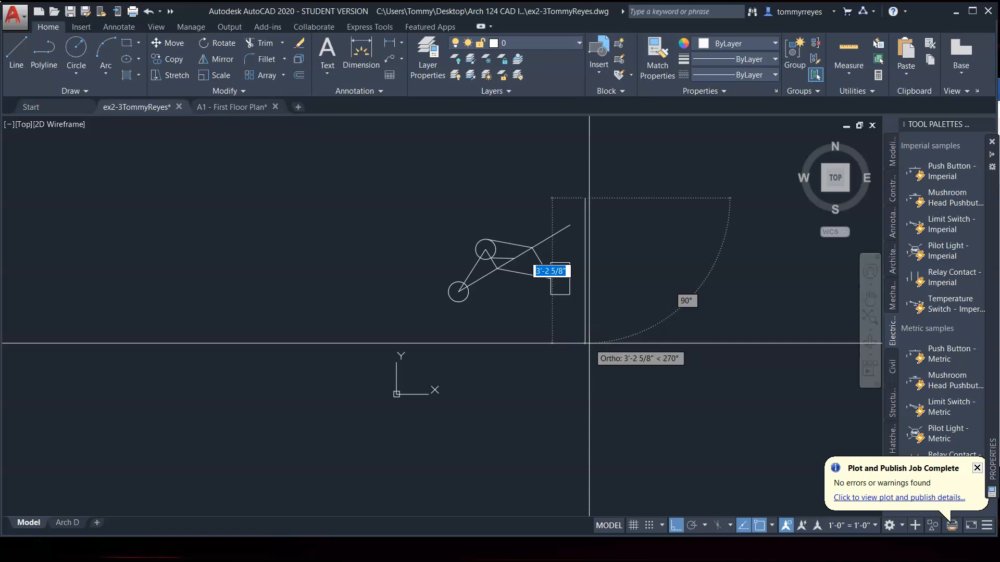
- Finish the vertical line just right of the rectangle
{"action": "left_click", "coordinate": [571, 283]}
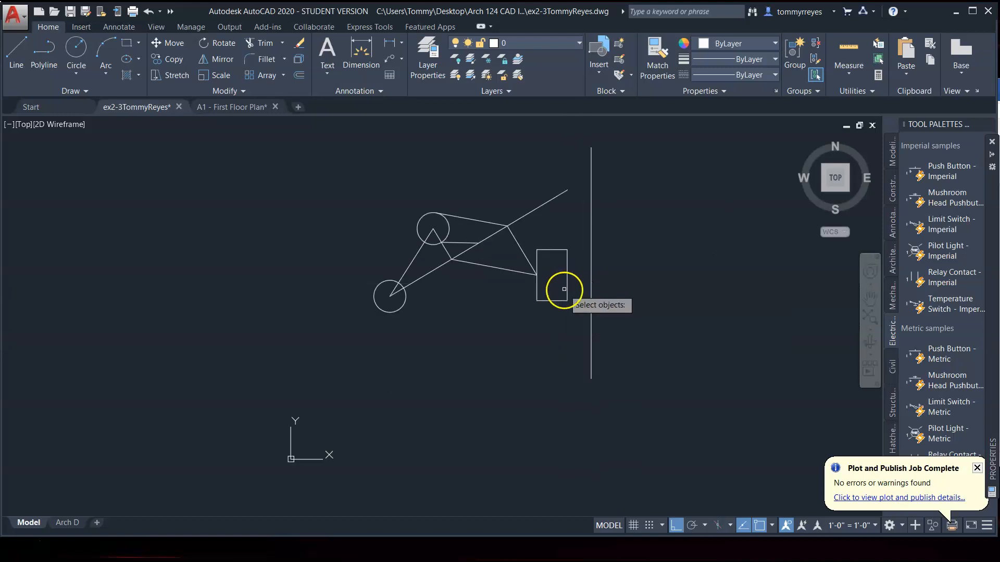
- Copy the rectangle 18 inches away at a 45° angle
{"action": "left_click", "coordinate": [563, 289]}
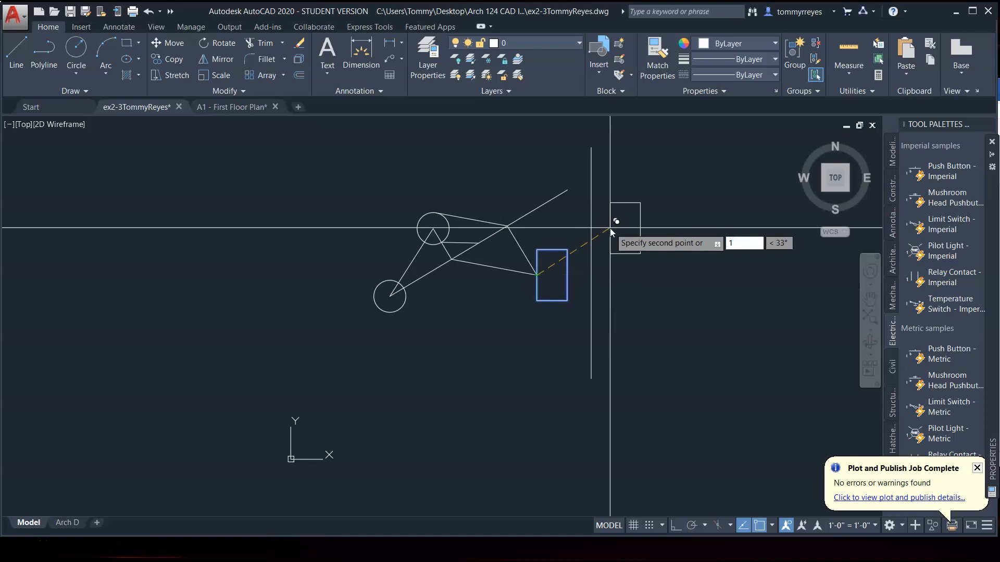
{"action": "type", "text": "18"}
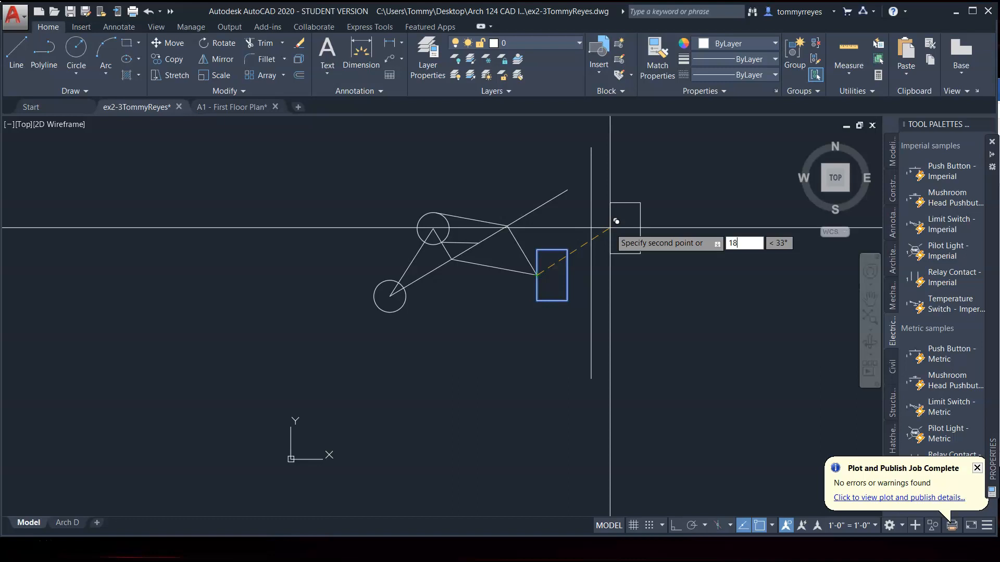
{"action": "type", "text": "45"}
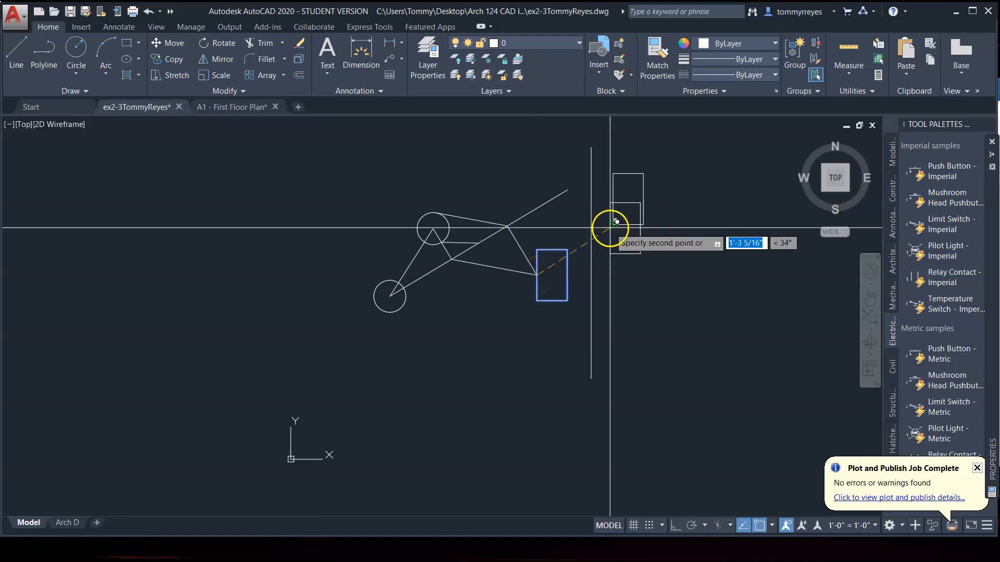
{"action": "mouse_move", "coordinate": [784, 243]}
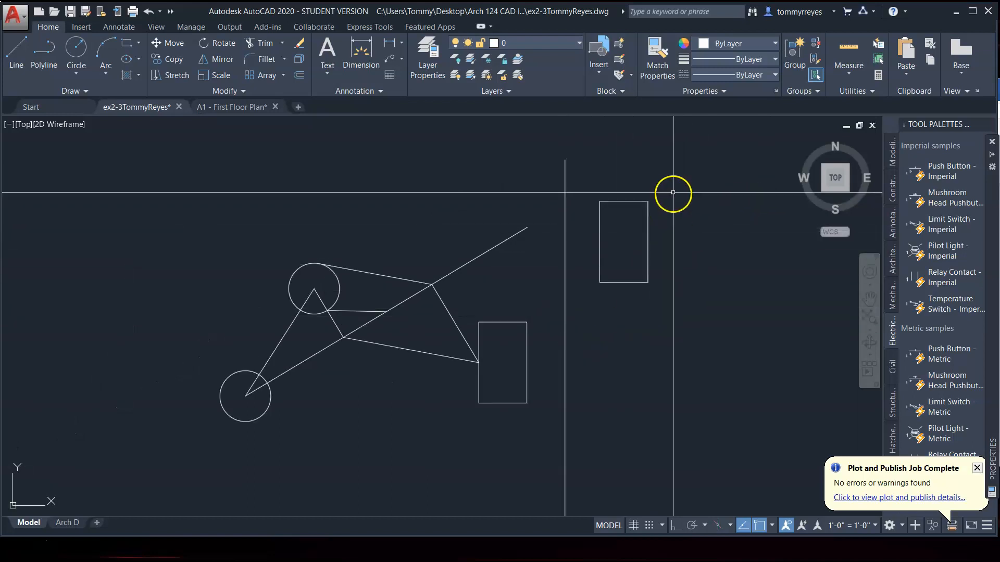
{"action": "left_click", "coordinate": [623, 242]}
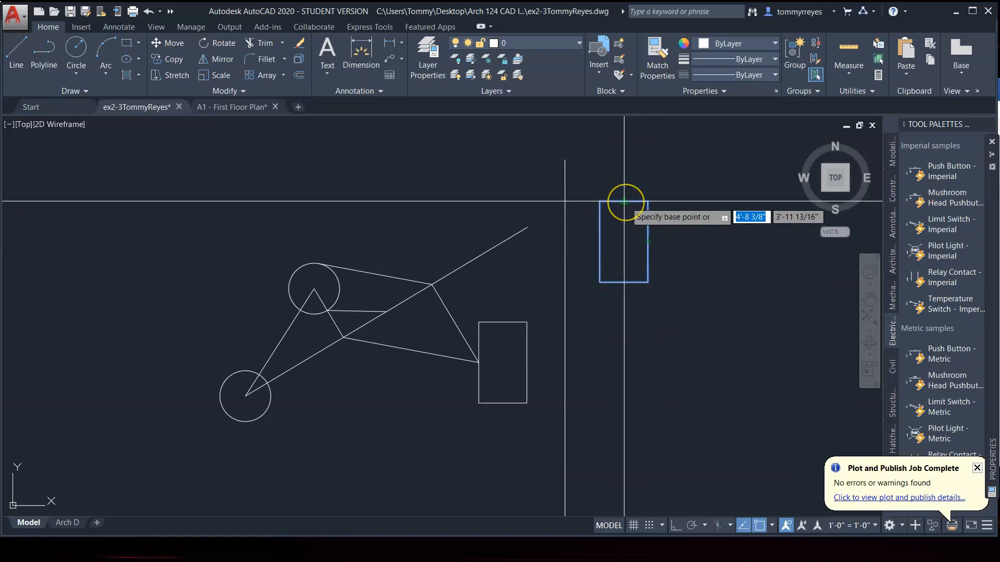
{"action": "mouse_move", "coordinate": [609, 212]}
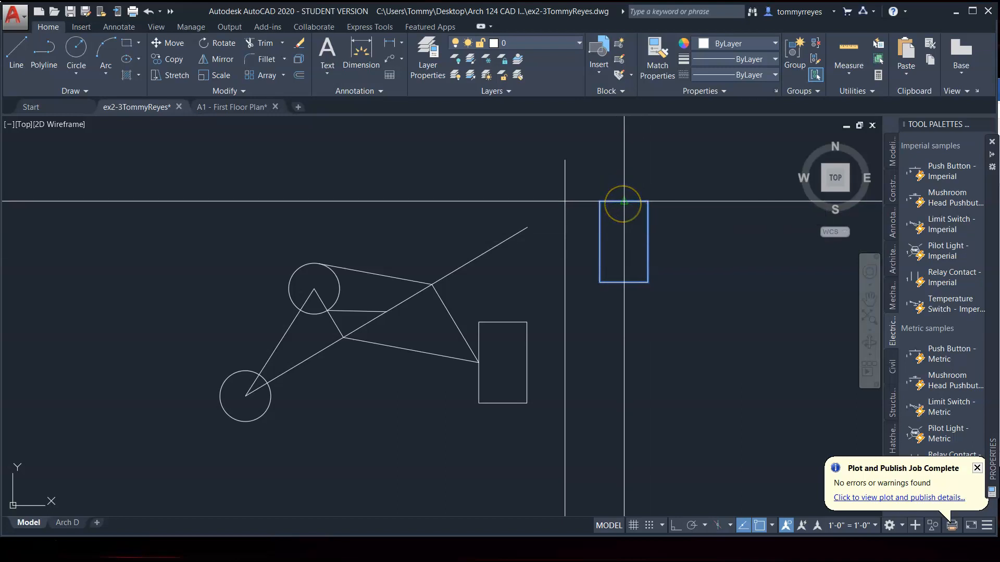
{"action": "mouse_move", "coordinate": [624, 203]}
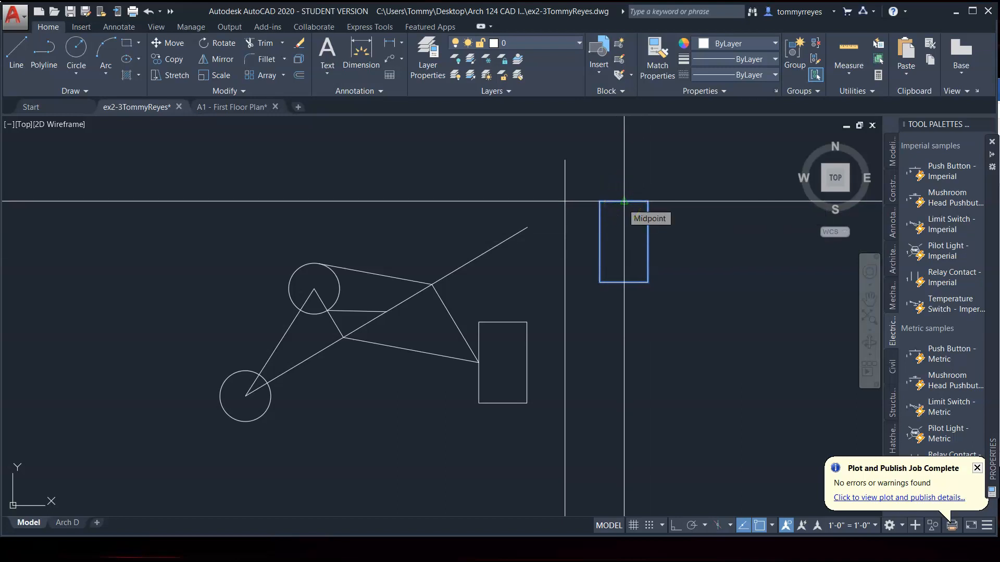
- Move the rectangle by its top-edge midpoint so it centres on the vertical line
{"action": "left_click", "coordinate": [625, 201]}
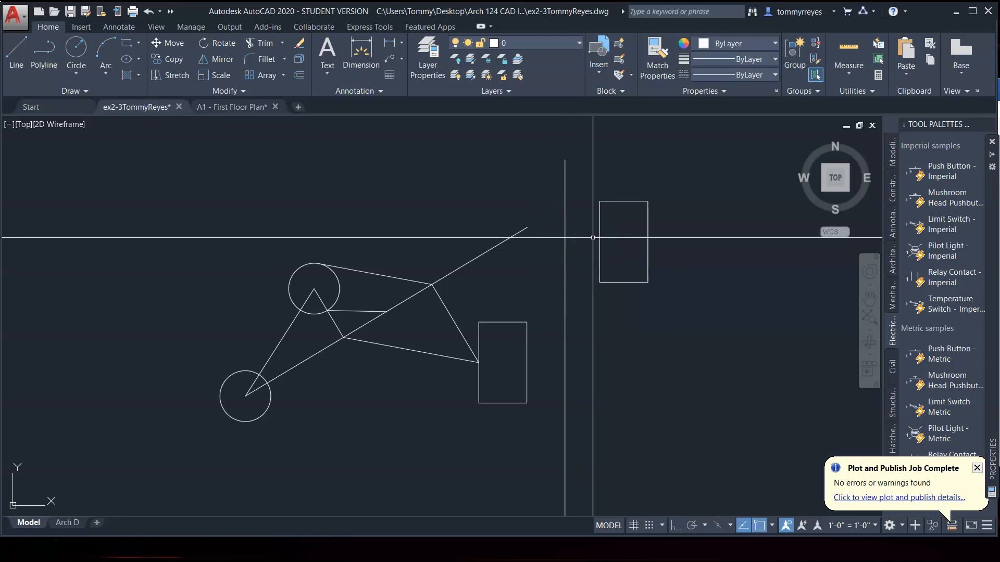
{"action": "left_click", "coordinate": [606, 257]}
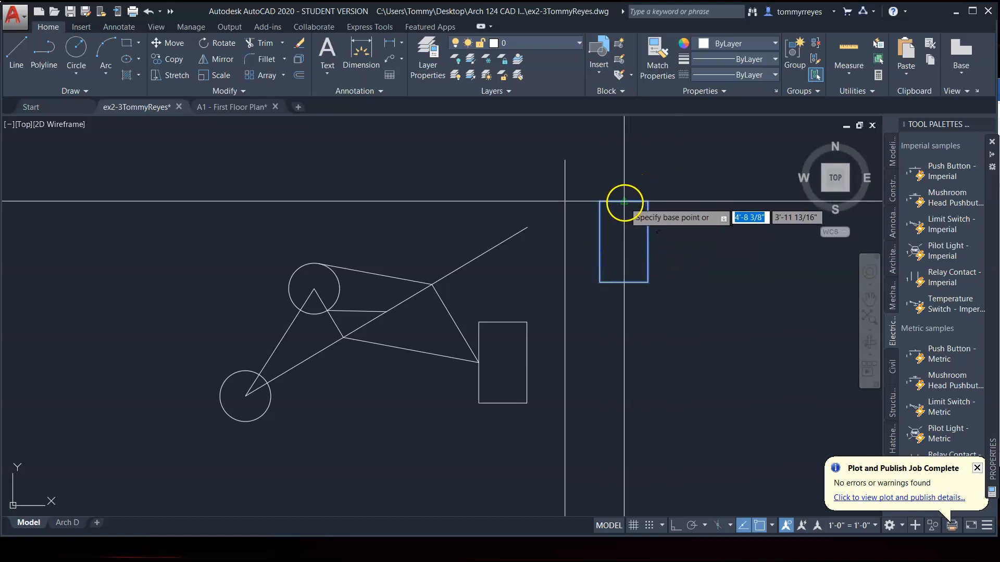
{"action": "left_click", "coordinate": [623, 203]}
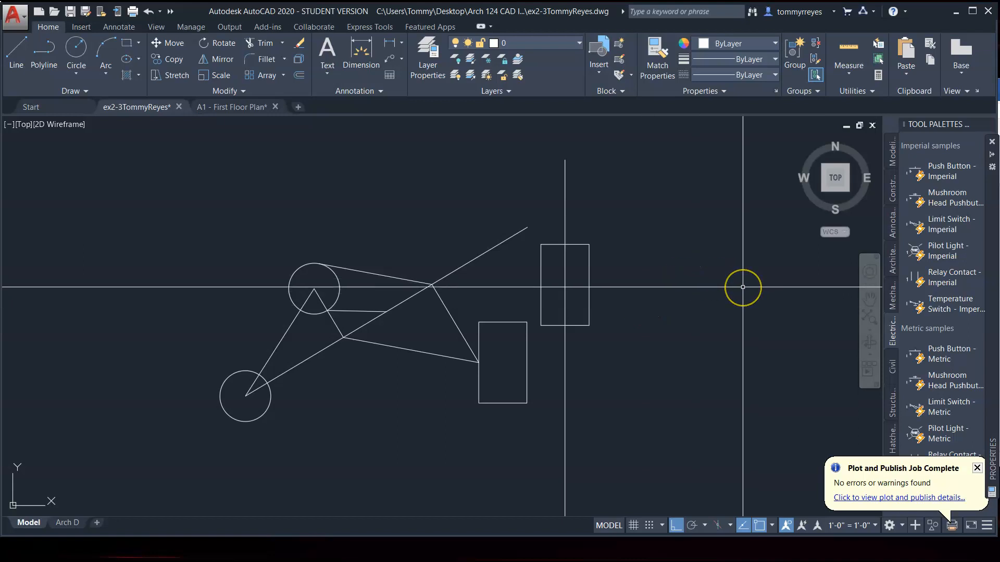
{"action": "mouse_move", "coordinate": [743, 287]}
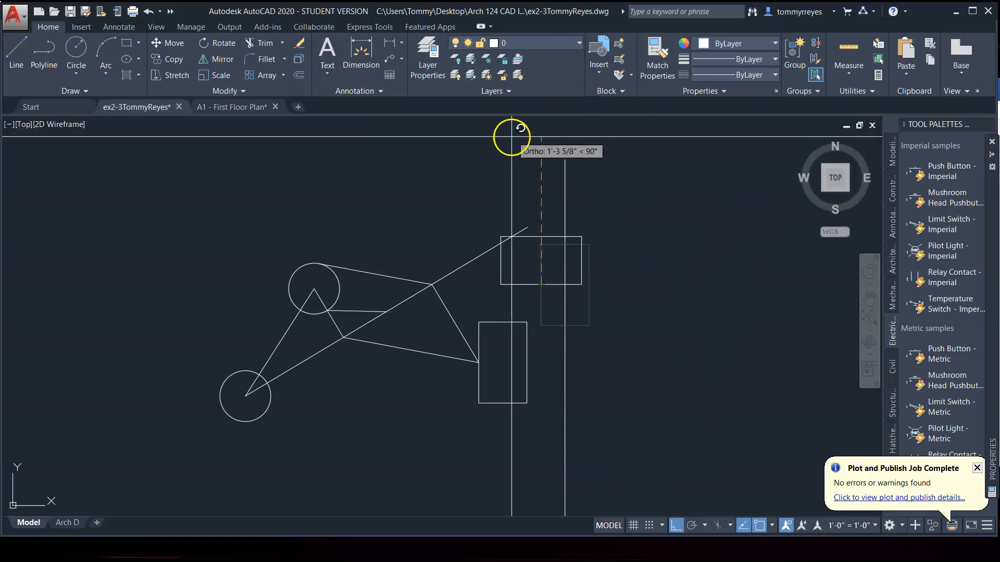
{"action": "mouse_move", "coordinate": [526, 144]}
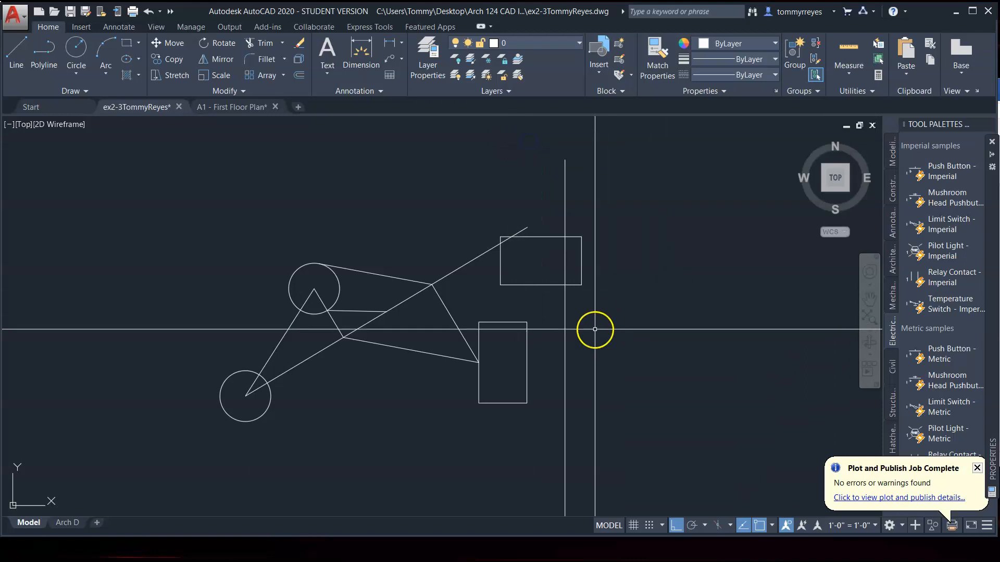
- Pick the rotated rectangle while restoring the upright copy on the vertical line
{"action": "left_click", "coordinate": [541, 261]}
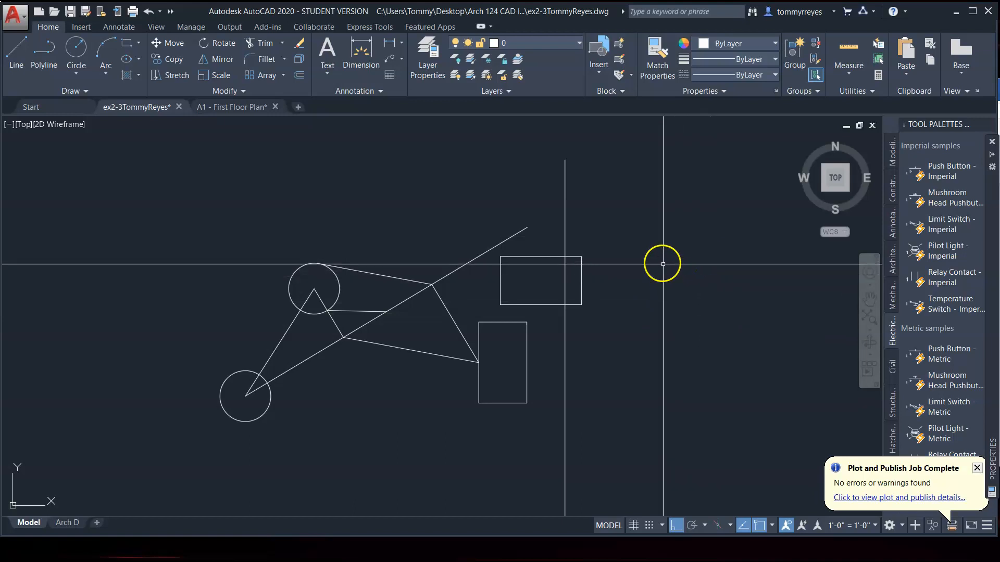
{"action": "mouse_move", "coordinate": [659, 250]}
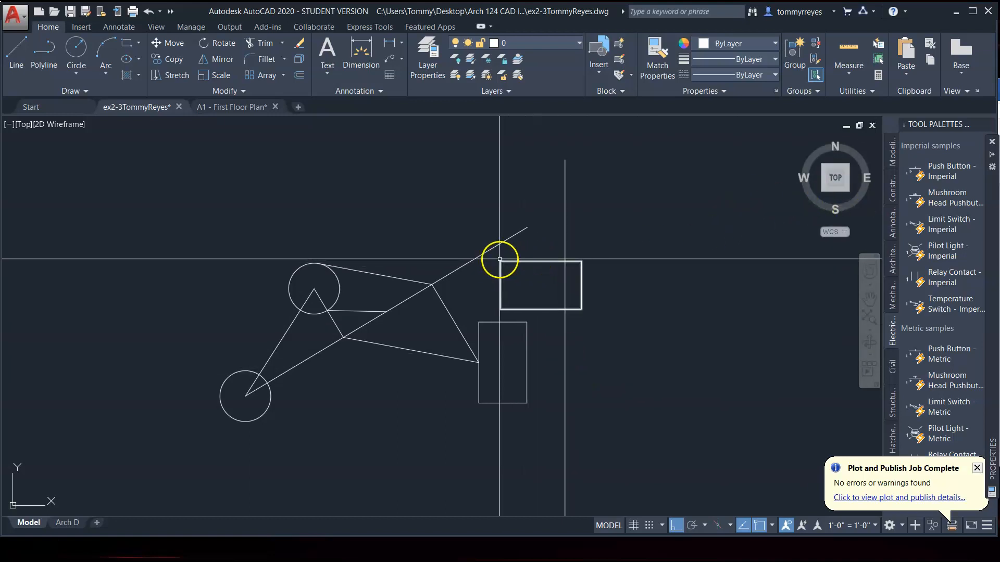
{"action": "mouse_move", "coordinate": [499, 259]}
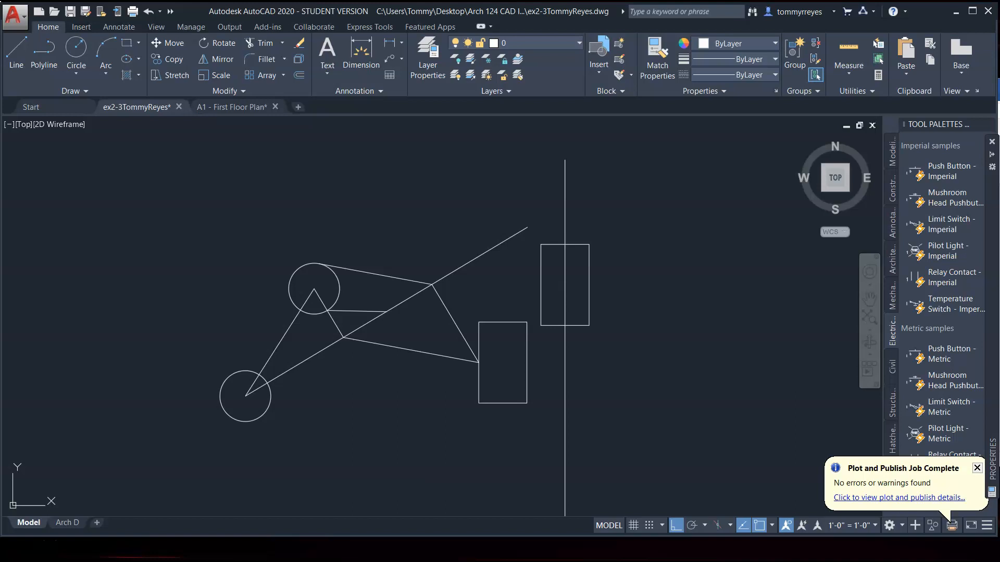
- Place and reposition the 0 label, then start an angle line at the circle's centre
{"action": "type", "text": "romans"}
{"action": "type", "text": "0"}
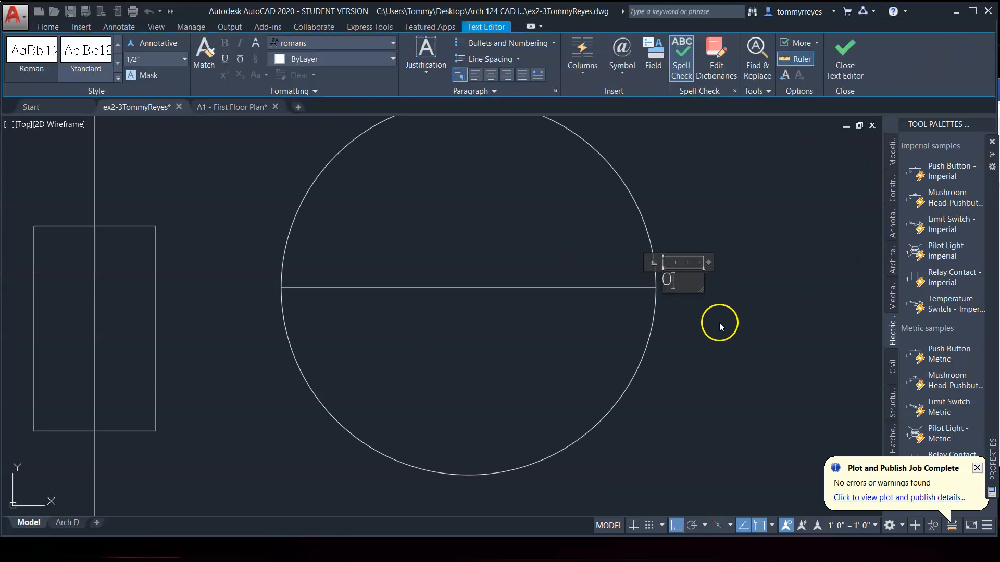
{"action": "left_click", "coordinate": [845, 52]}
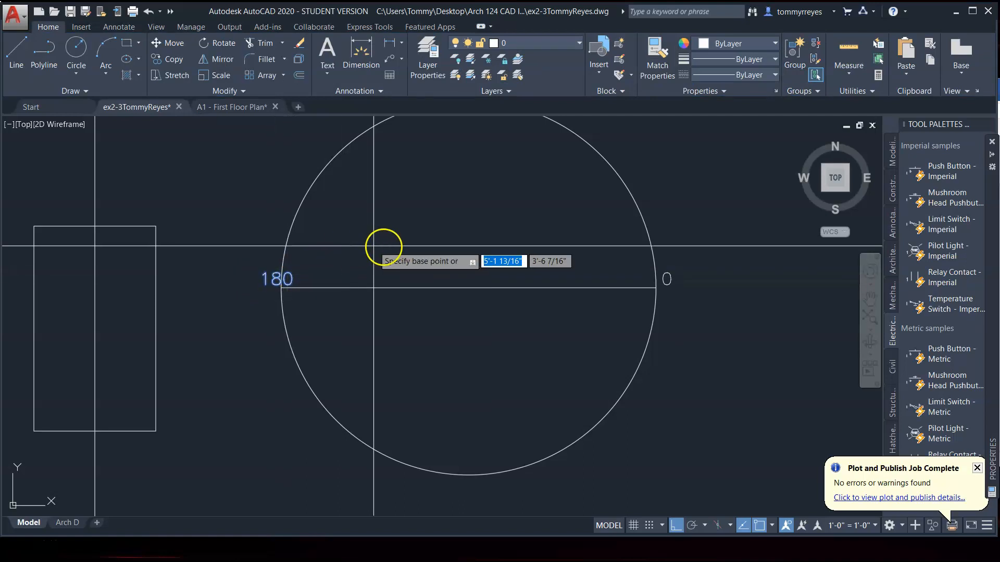
{"action": "left_click", "coordinate": [369, 250]}
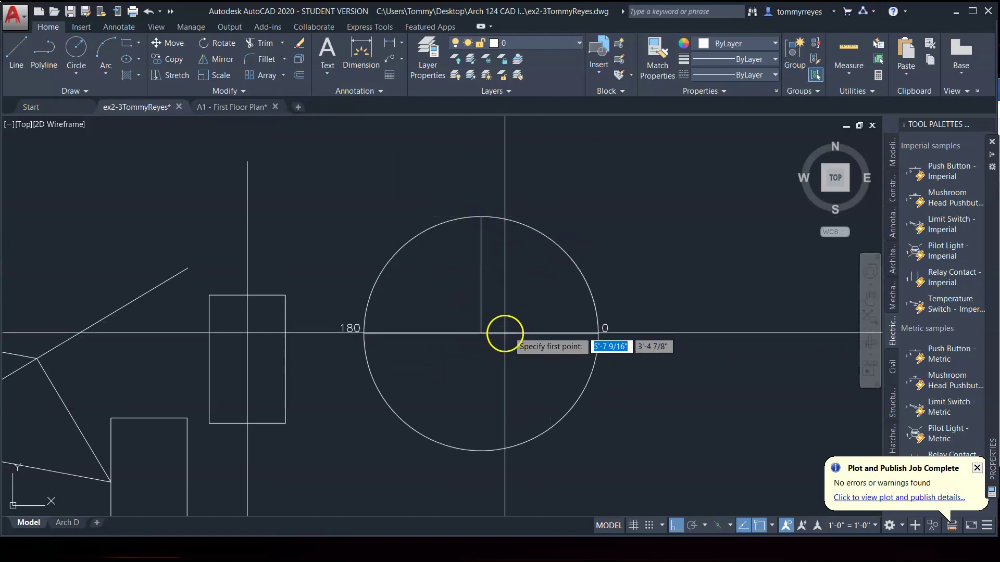
{"action": "mouse_move", "coordinate": [480, 331]}
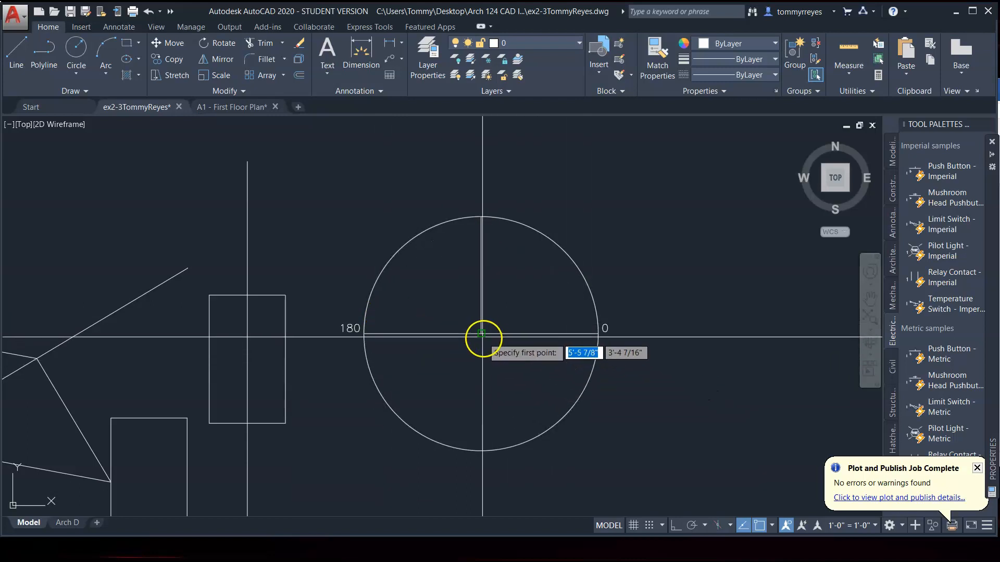
{"action": "left_click", "coordinate": [481, 334]}
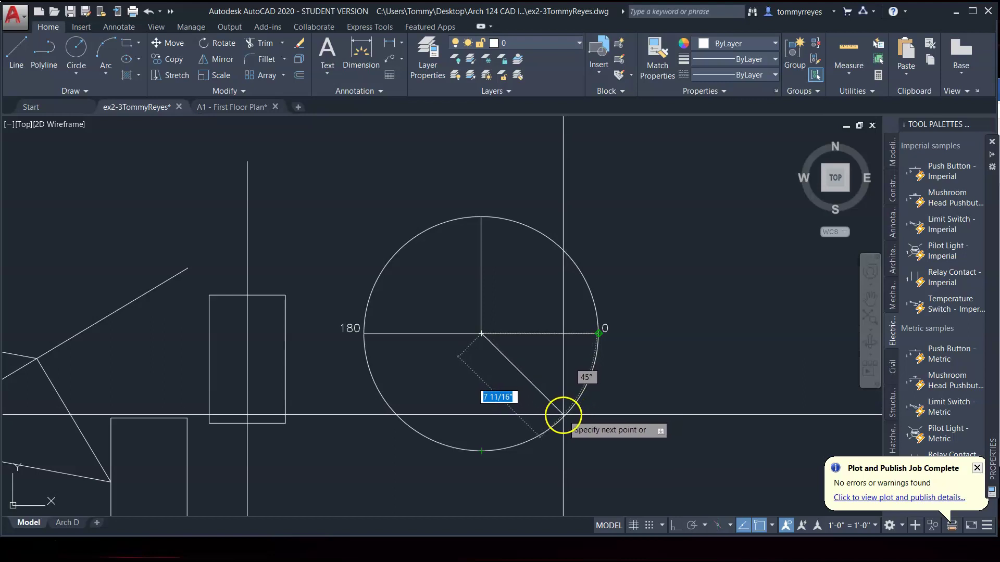
{"action": "mouse_move", "coordinate": [485, 450]}
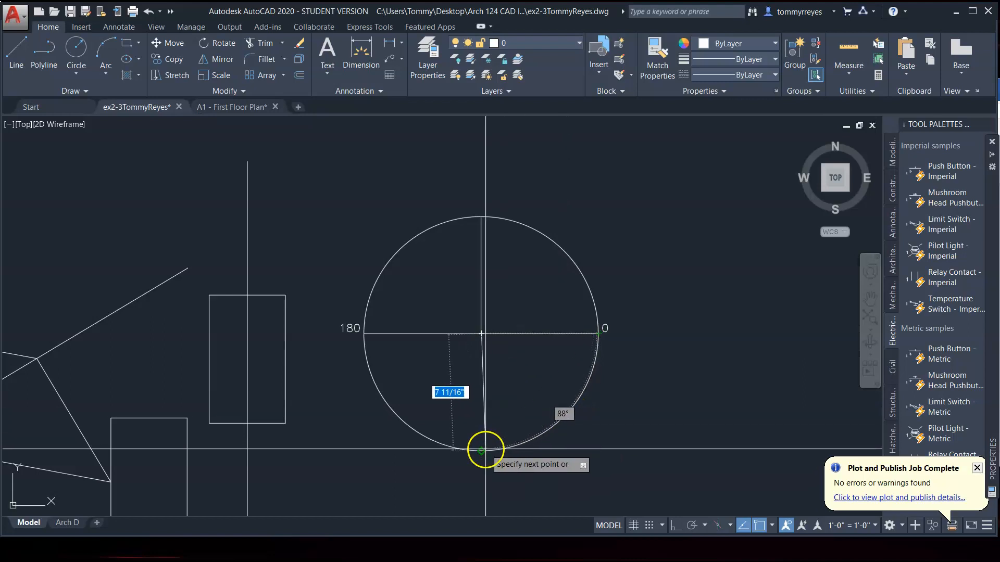
{"action": "mouse_move", "coordinate": [363, 333]}
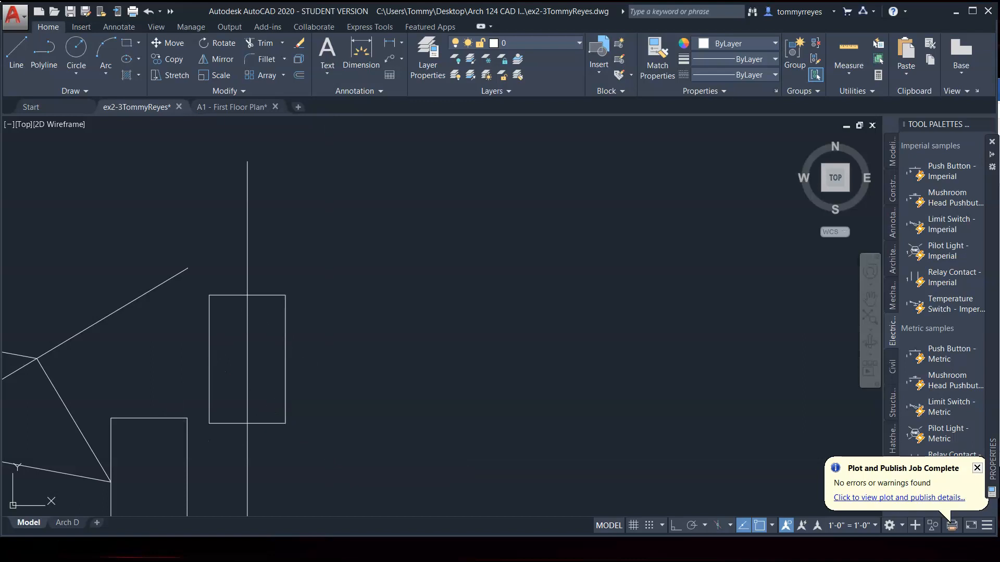
- Rotate the upper rectangle 45° about its side midpoint with RO
{"action": "type", "text": "ro"}
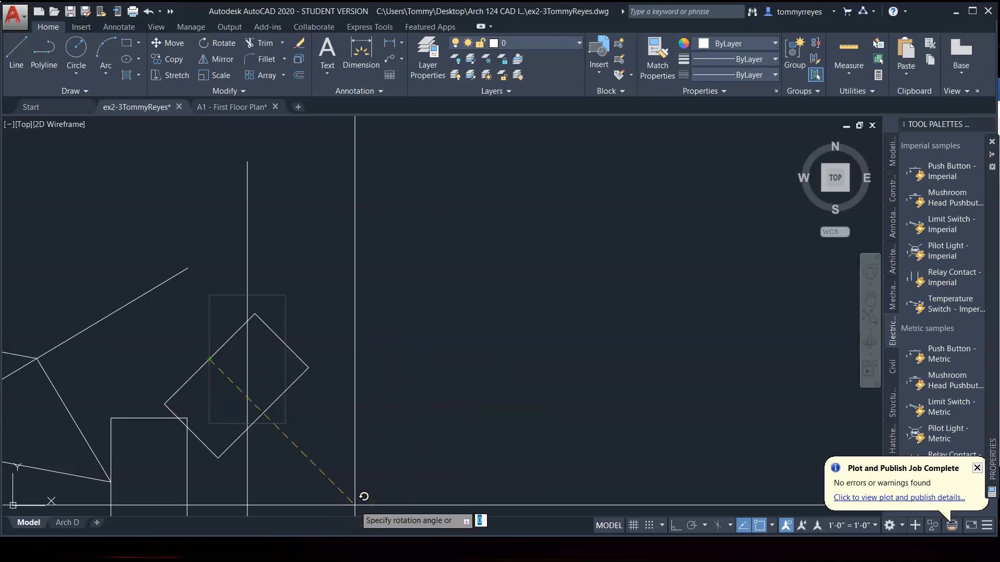
{"action": "type", "text": "45"}
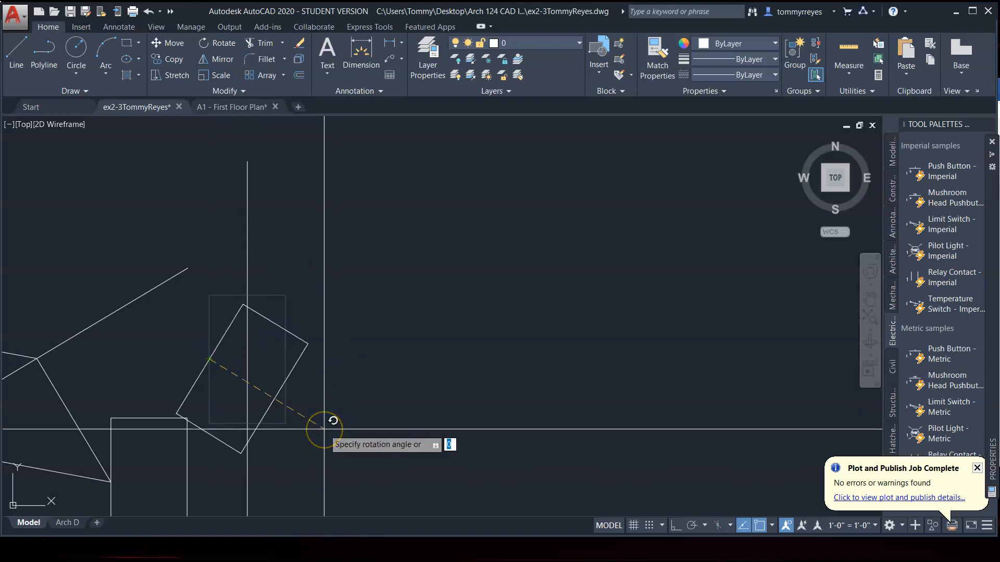
{"action": "left_click", "coordinate": [329, 428]}
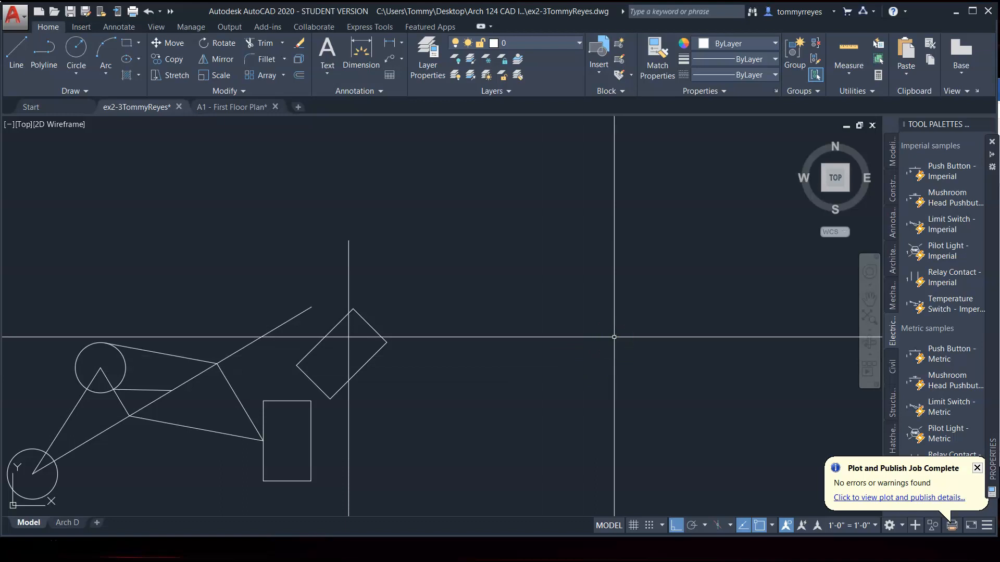
{"action": "type", "text": "REc"}
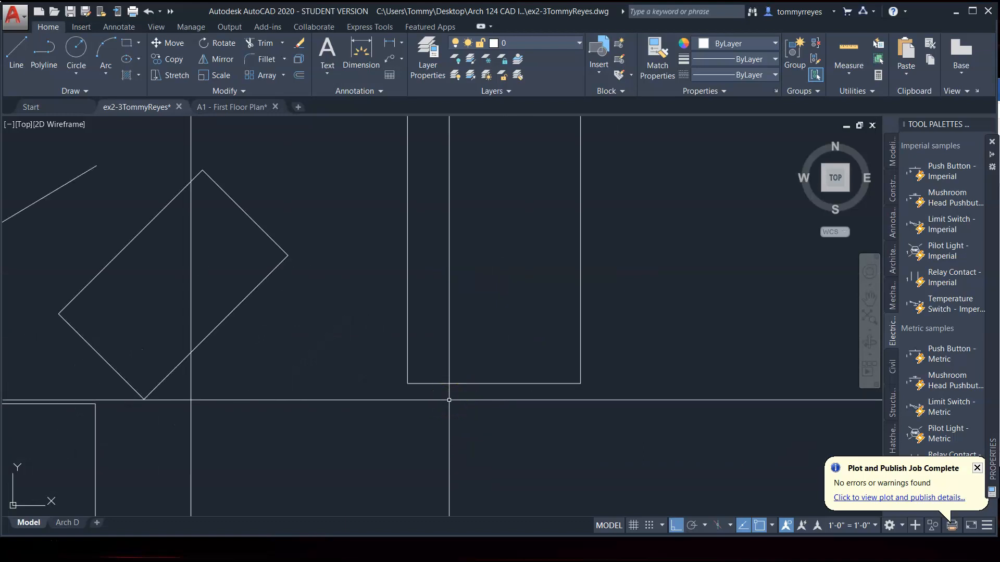
{"action": "type", "text": "DLi"}
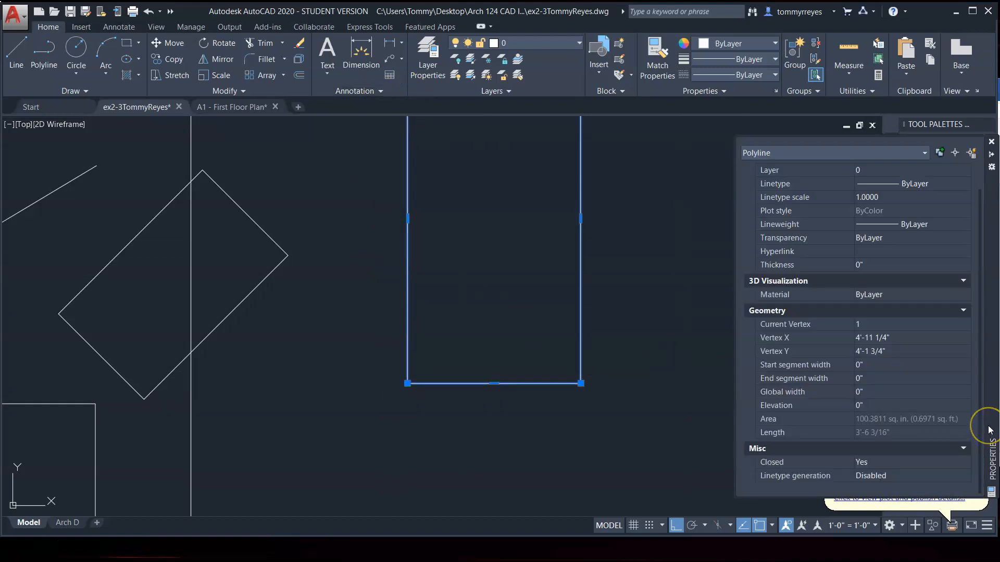
{"action": "mouse_move", "coordinate": [651, 454]}
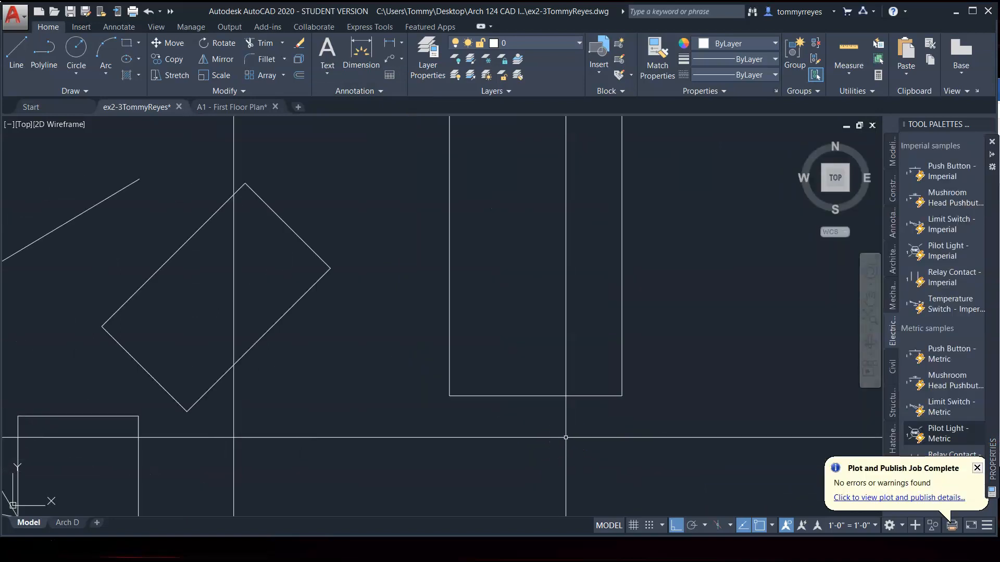
- Measure the tall rectangle's base and make the new 5-inch reference line red
{"action": "left_click", "coordinate": [450, 397]}
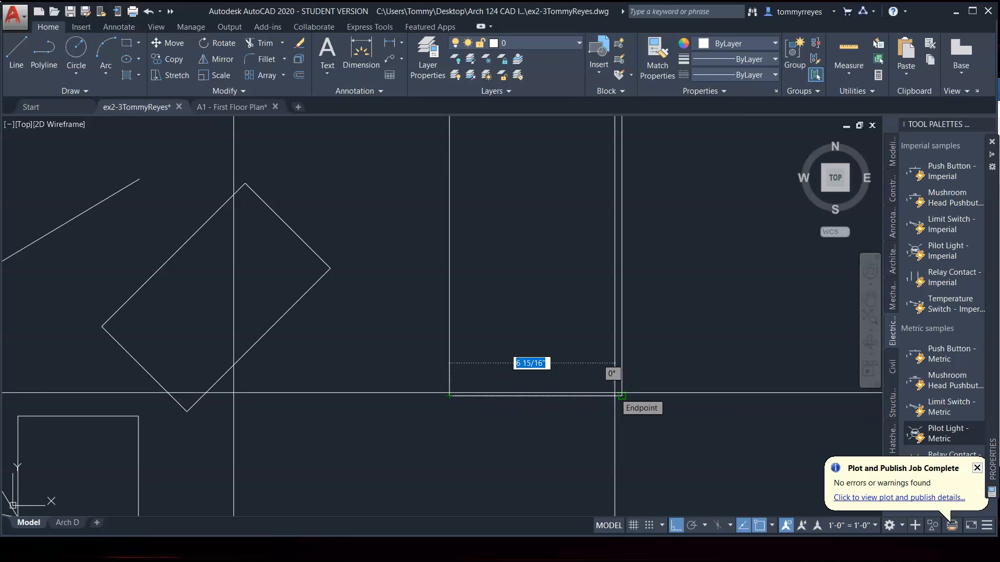
{"action": "mouse_move", "coordinate": [621, 396]}
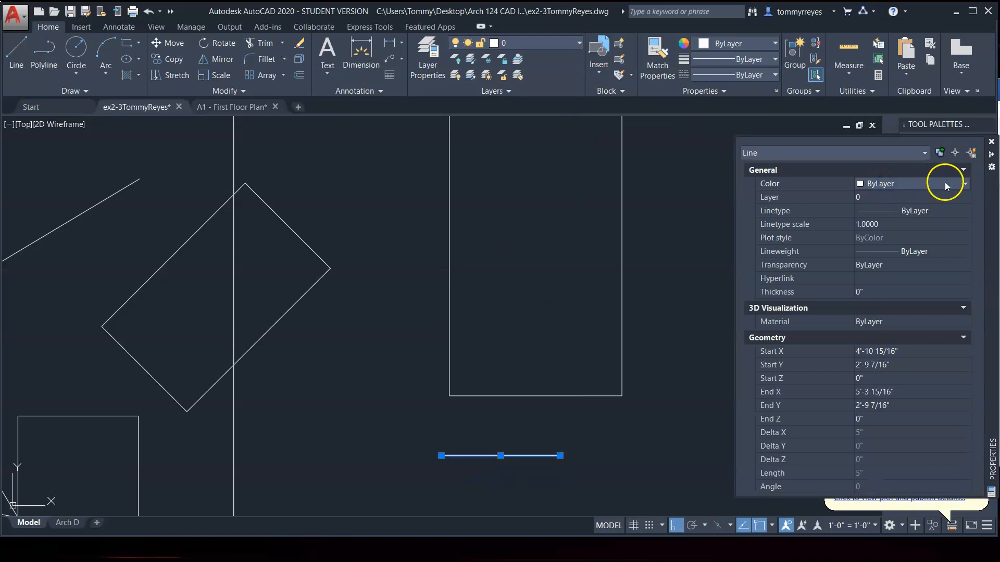
{"action": "left_click", "coordinate": [964, 183]}
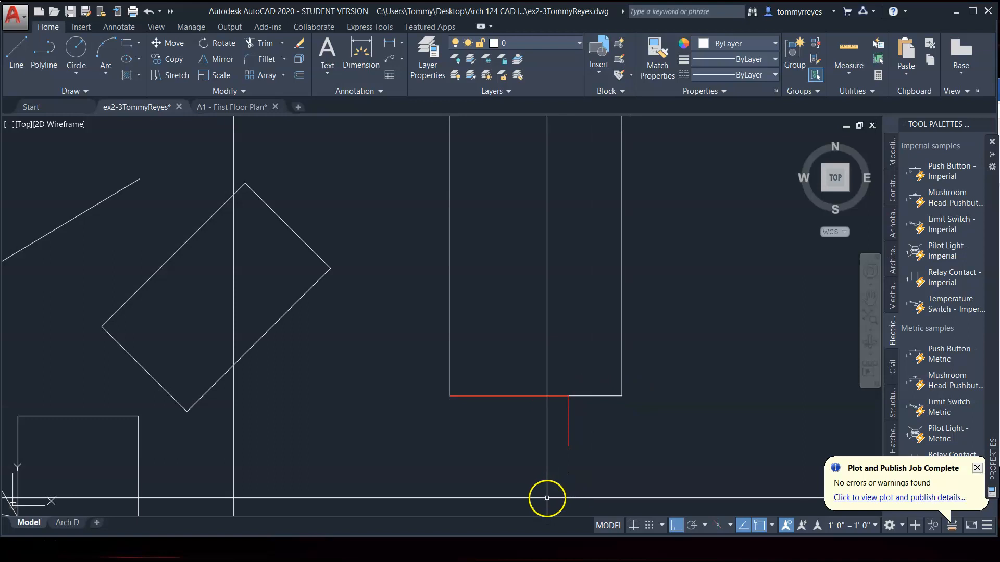
- Start scaling the tall rectangle from its lower-left corner using a reference length along its base
{"action": "type", "text": "S"}
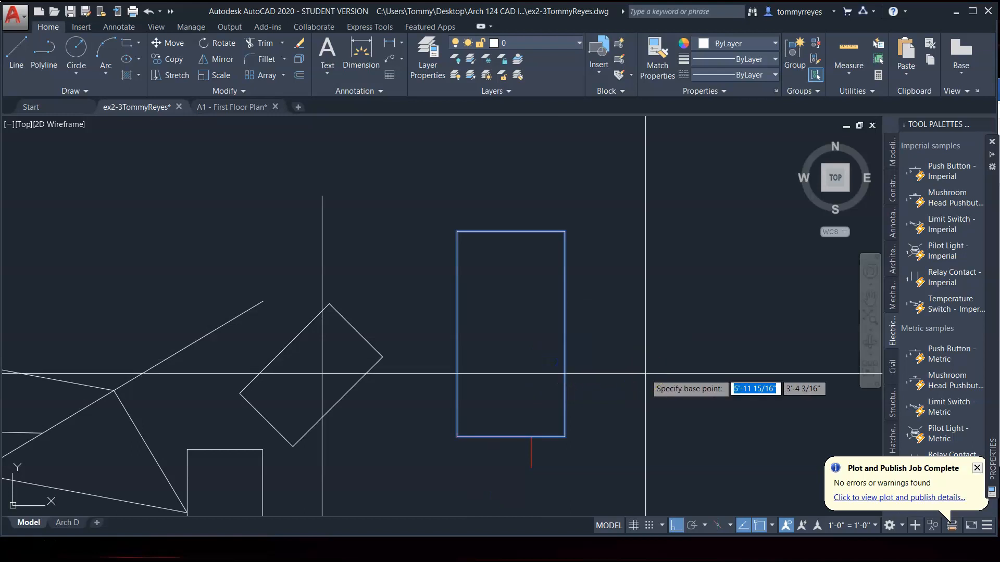
{"action": "mouse_move", "coordinate": [458, 437]}
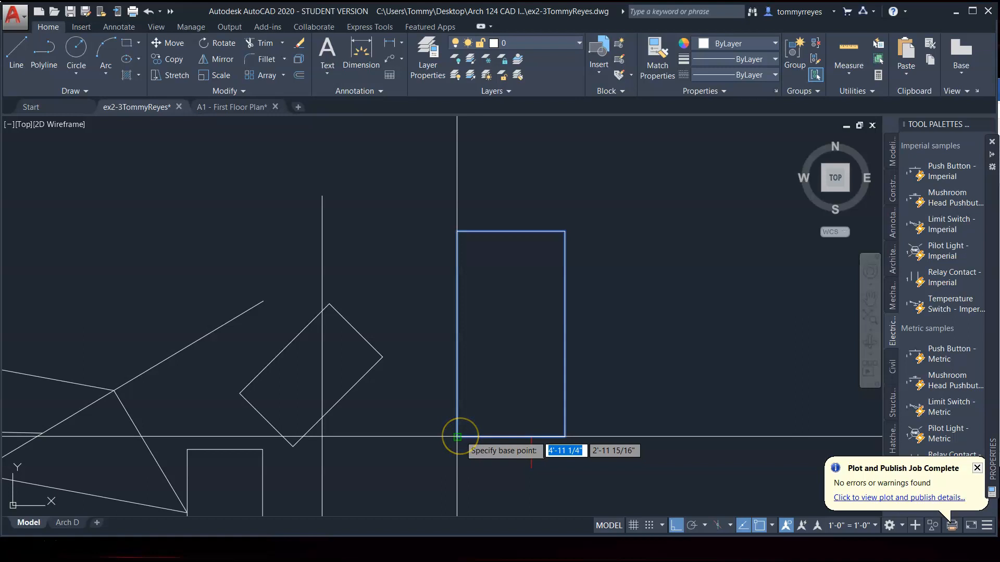
{"action": "mouse_move", "coordinate": [478, 412]}
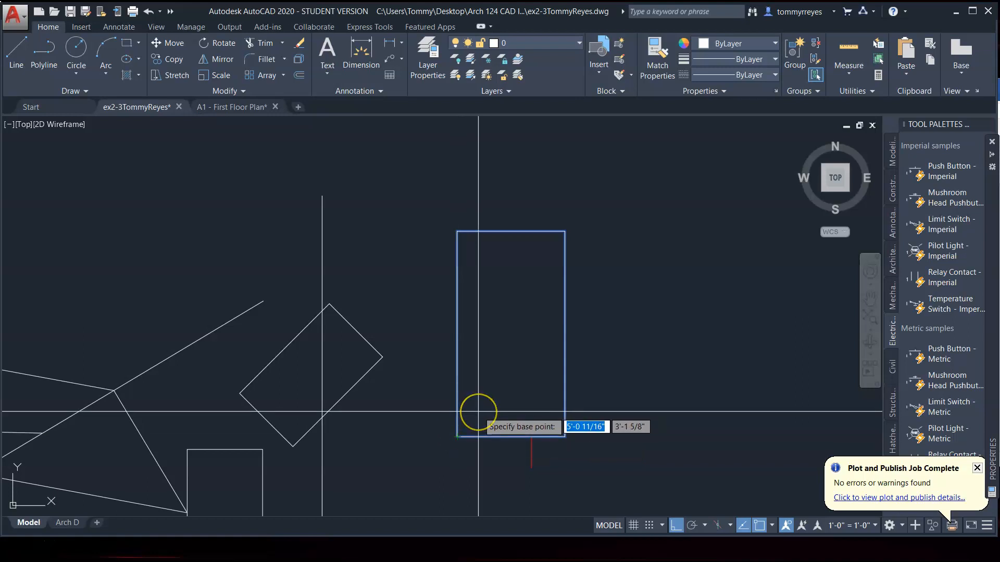
{"action": "mouse_move", "coordinate": [457, 436]}
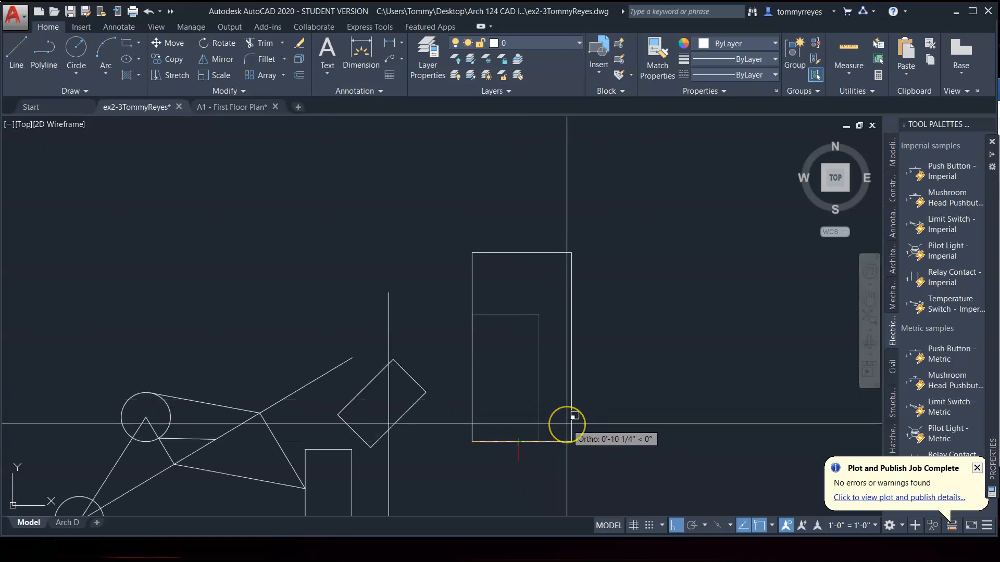
{"action": "left_click", "coordinate": [574, 417]}
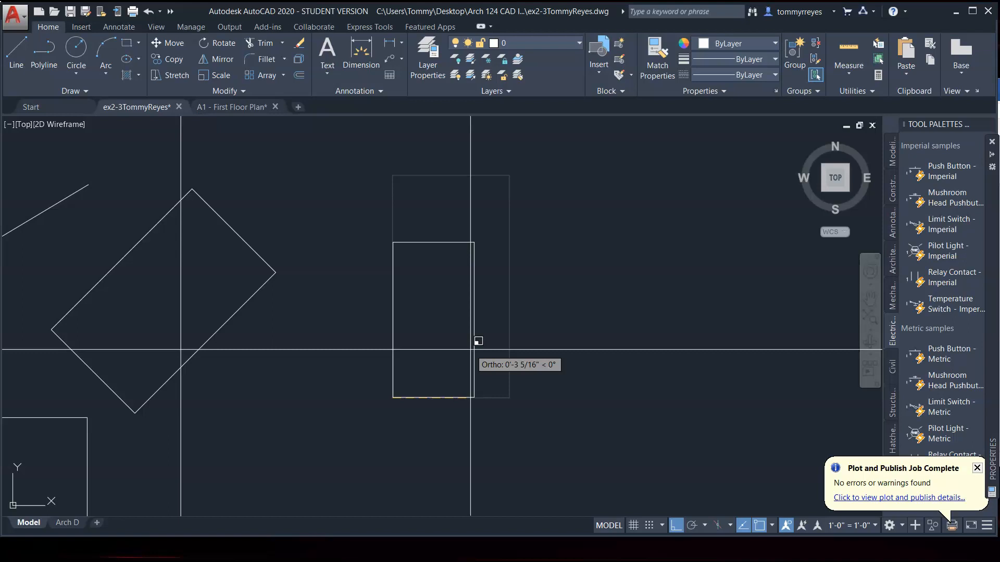
- Enter 2 as the new length to finish scaling the tall rectangle
{"action": "type", "text": "2"}
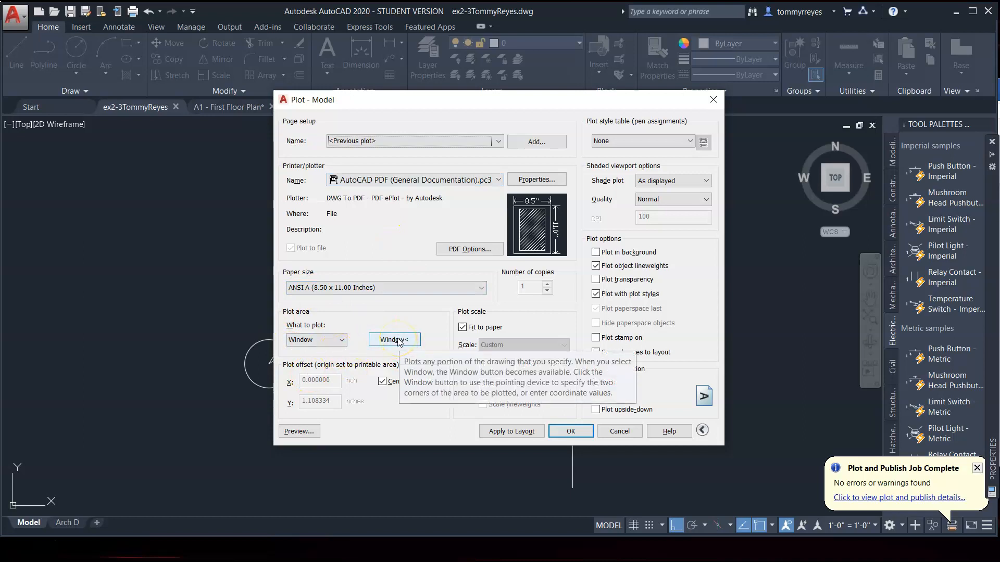
- Save the windowed plot as ex2-3TommyReyes-Model.pdf in the Assignments folder
{"action": "left_click", "coordinate": [395, 339]}
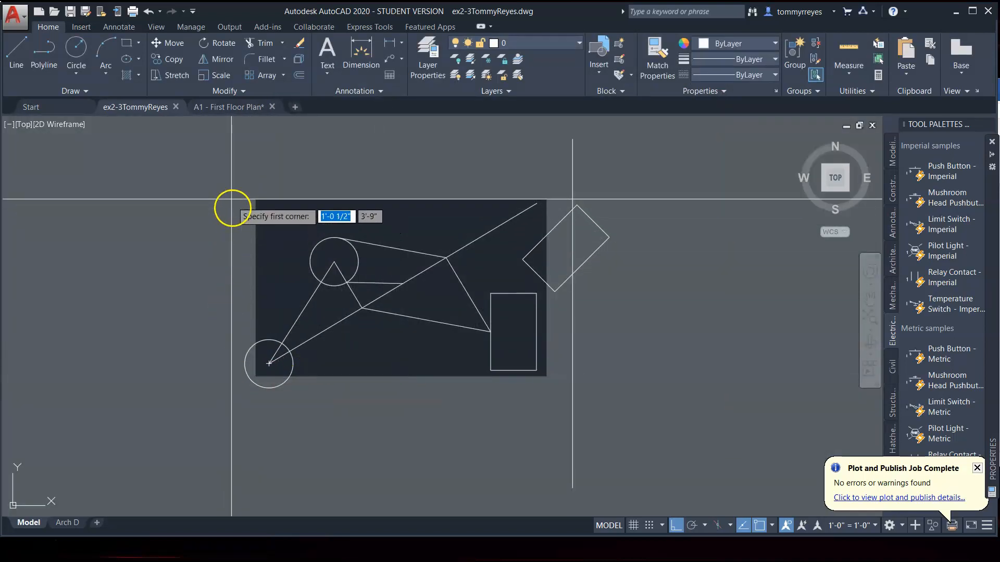
{"action": "mouse_move", "coordinate": [224, 129]}
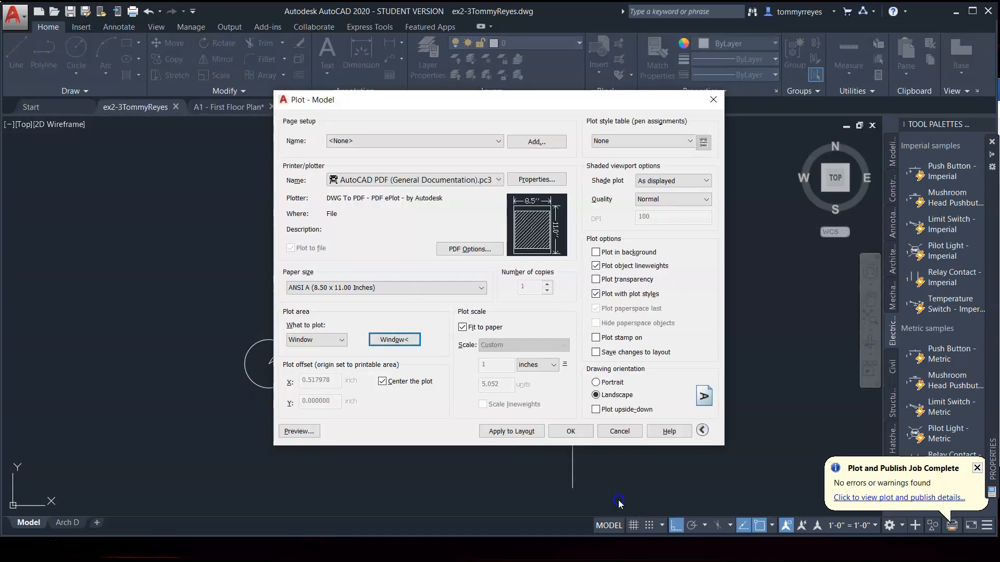
{"action": "left_click", "coordinate": [299, 431]}
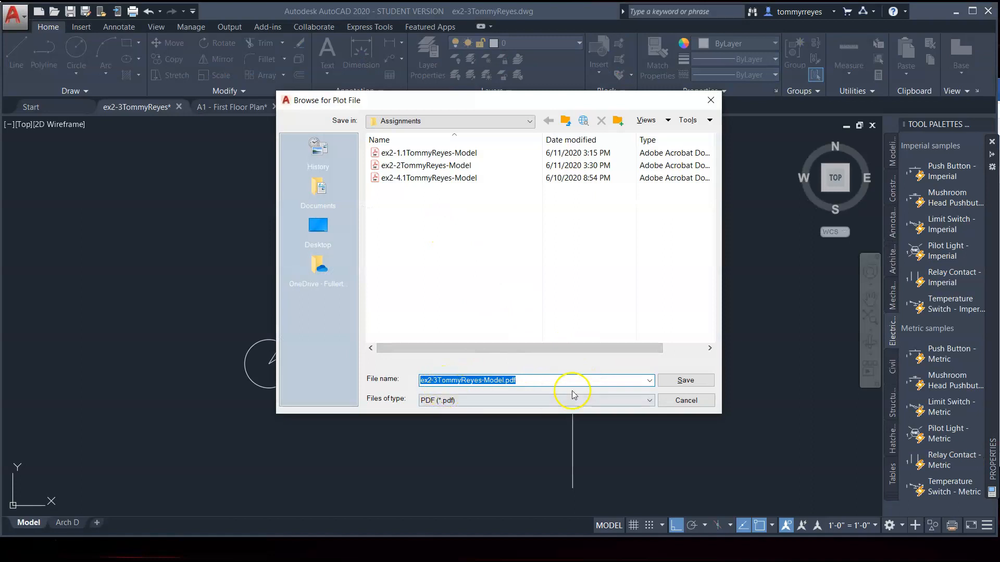
{"action": "left_click", "coordinate": [685, 380]}
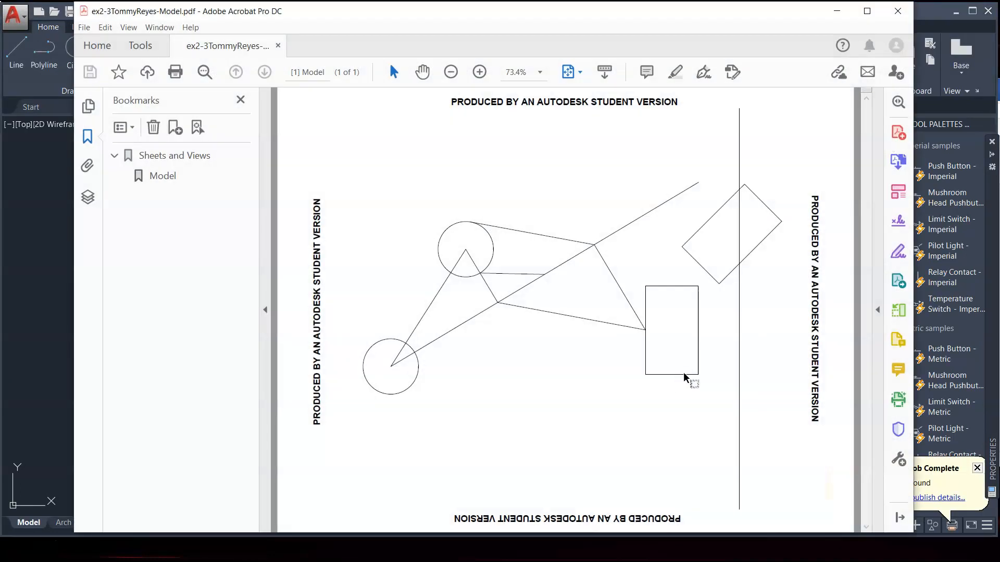
{"action": "mouse_move", "coordinate": [896, 11]}
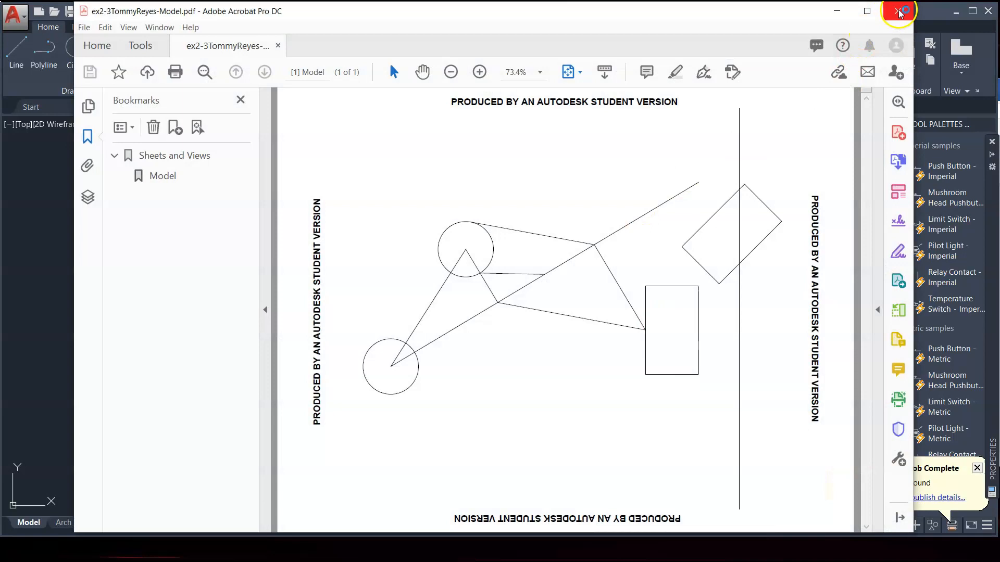
{"action": "mouse_move", "coordinate": [898, 11]}
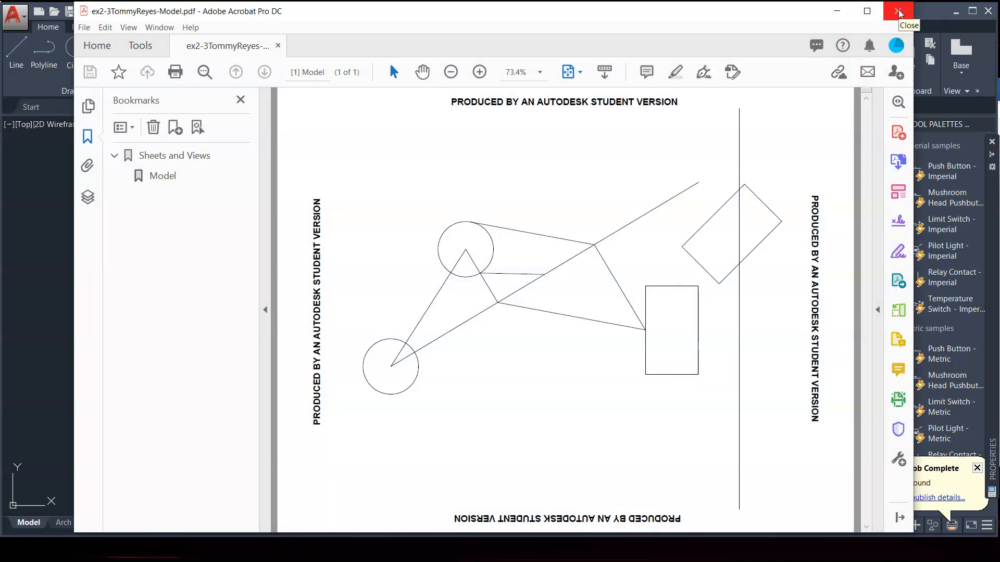
- Close Adobe Acrobat after reviewing the plotted linkage PDF
{"action": "left_click", "coordinate": [896, 10]}
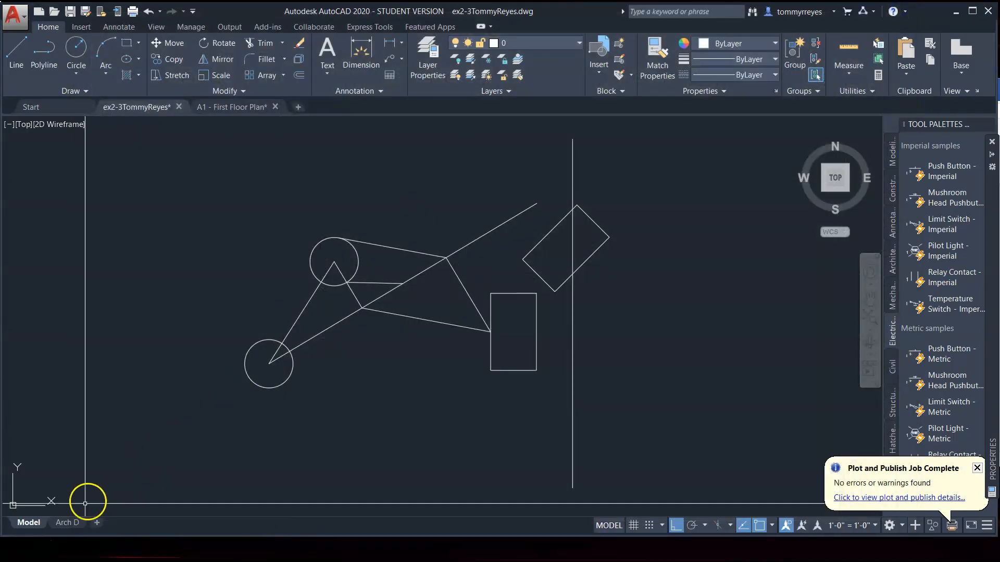